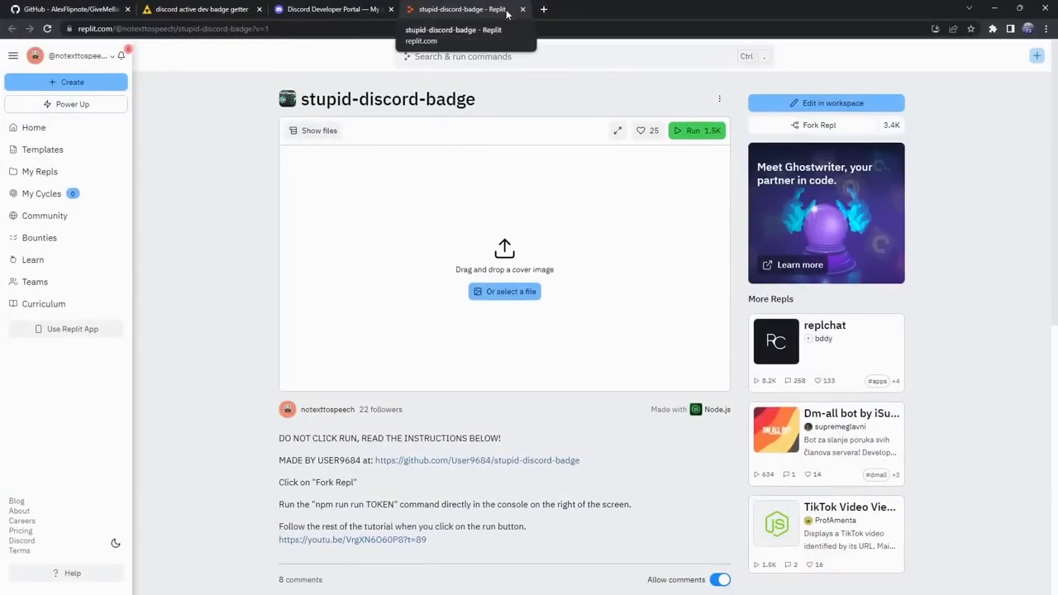
Step: Create a new application, accepting the developer terms, and go to its Bot settings
left_click(522, 9)
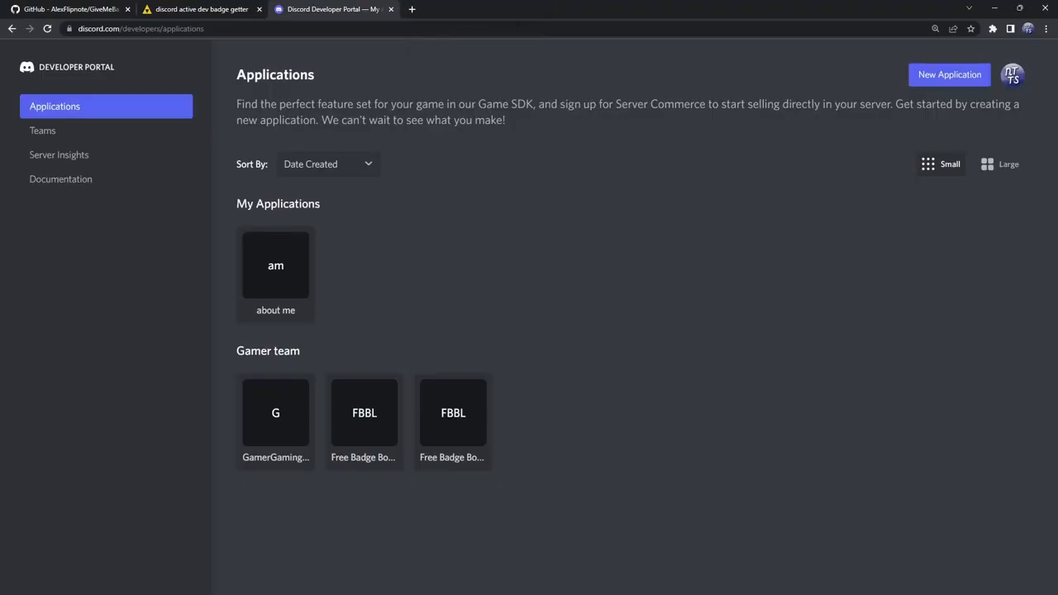
mouse_move(497, 65)
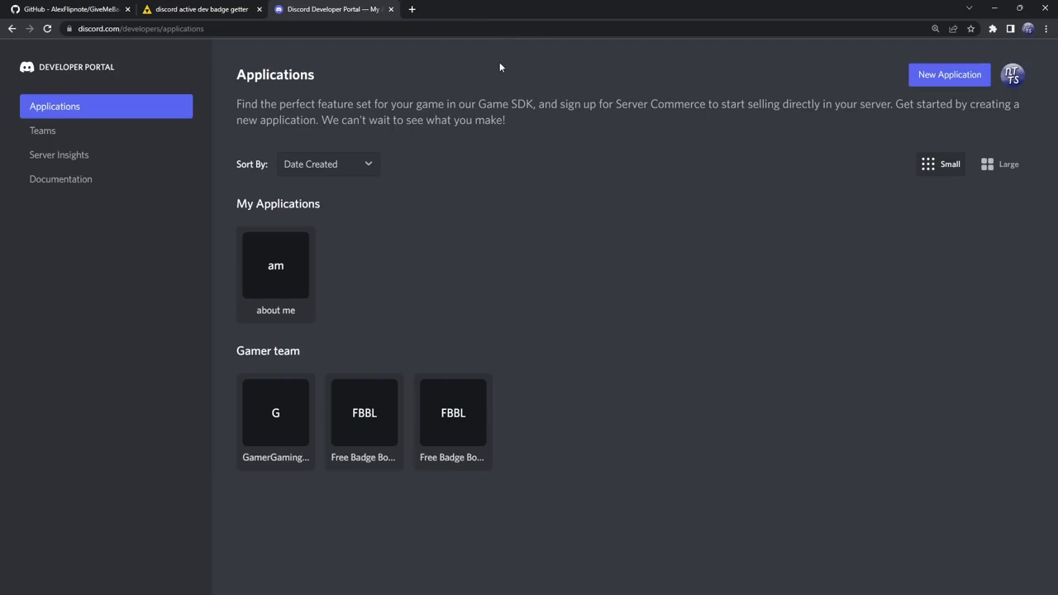
mouse_move(950, 74)
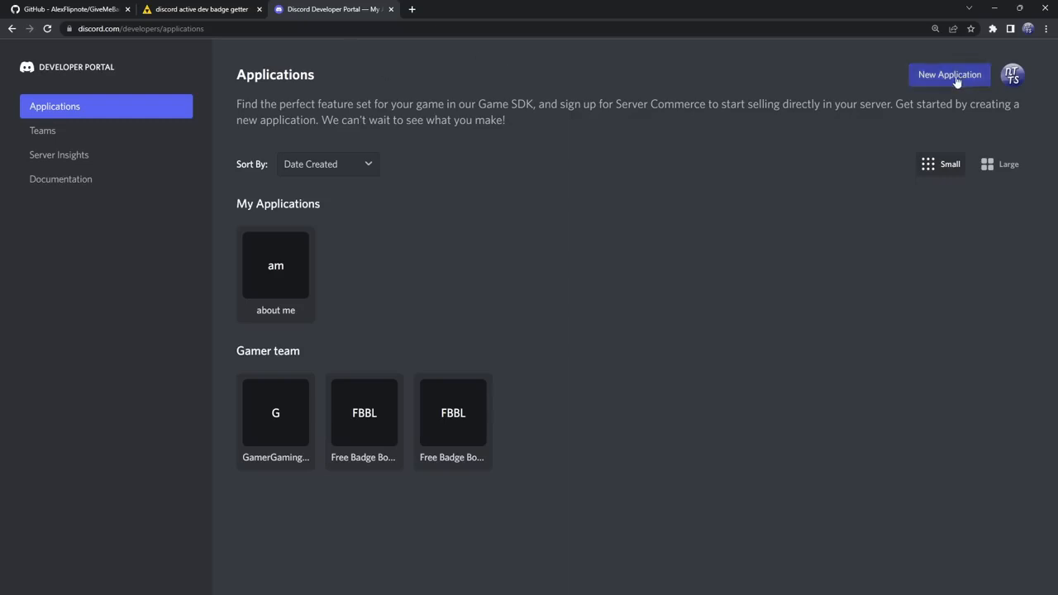
left_click(949, 75)
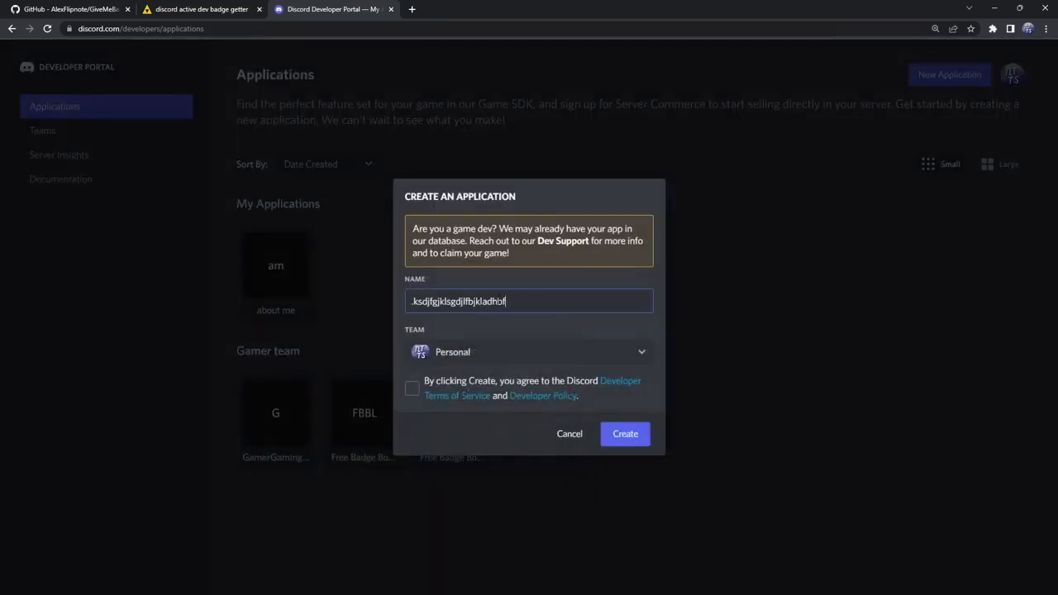
left_click(412, 389)
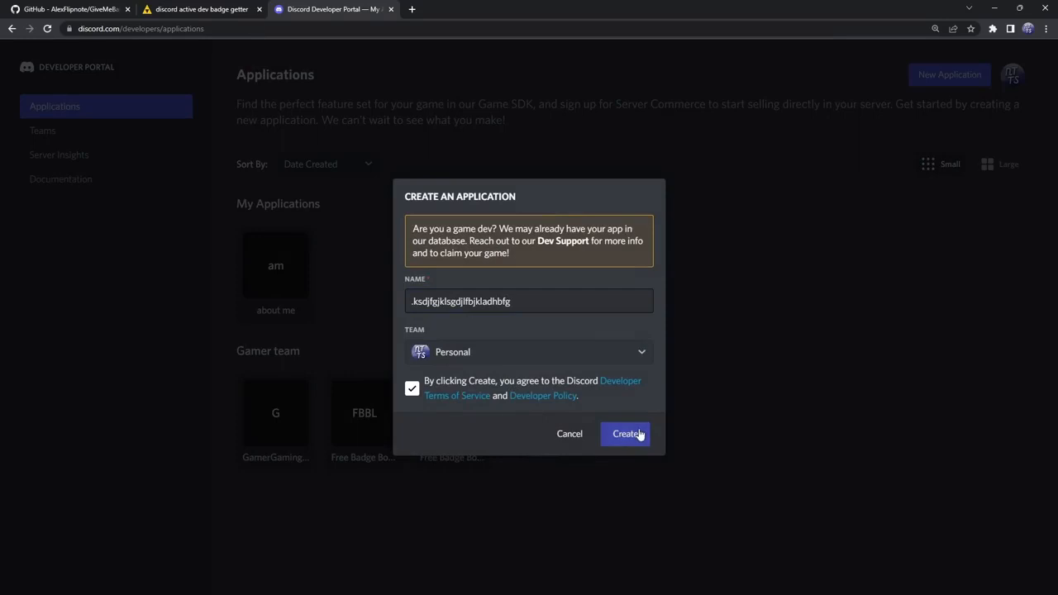
left_click(625, 433)
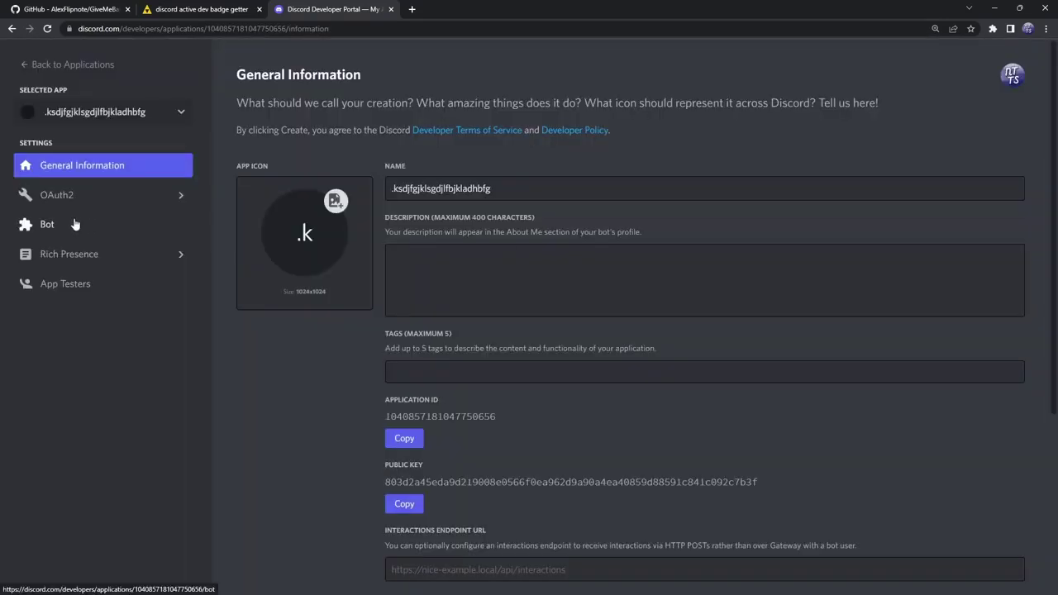
left_click(47, 224)
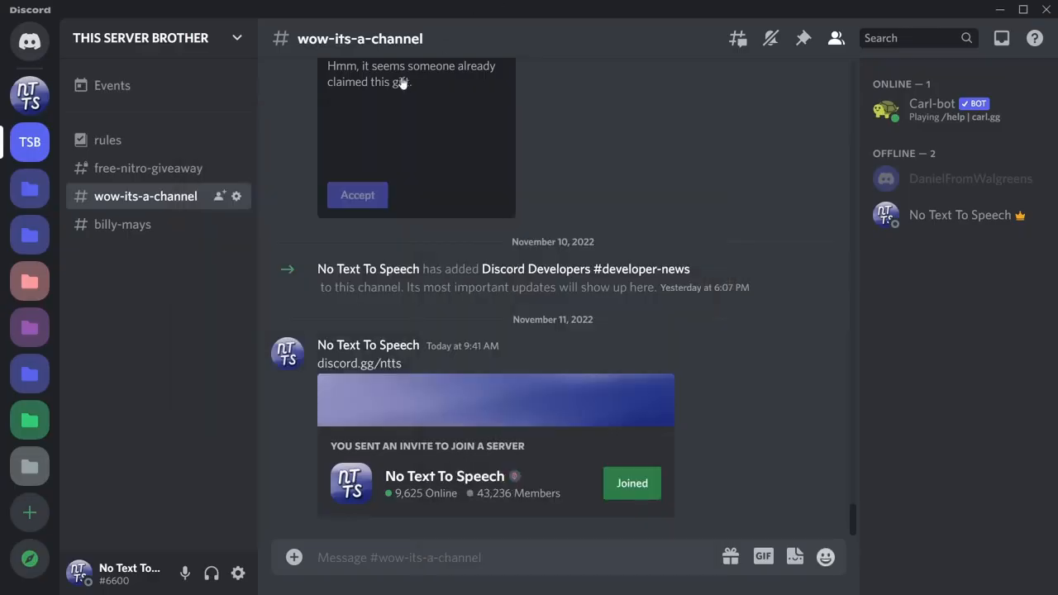
mouse_move(314, 236)
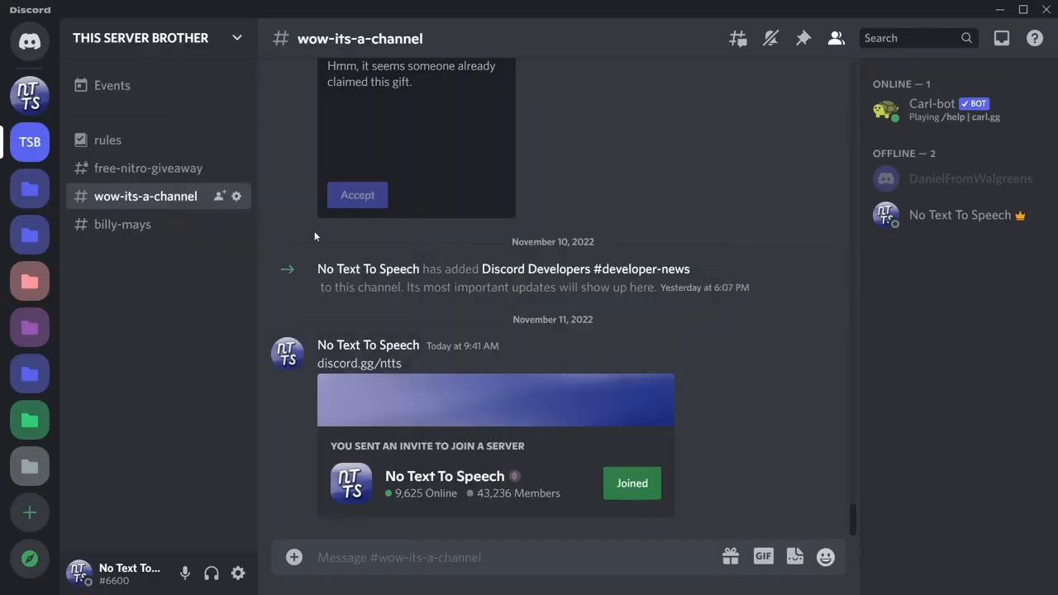
Step: Add a new server of your own named 'badgebotserver'
left_click(29, 513)
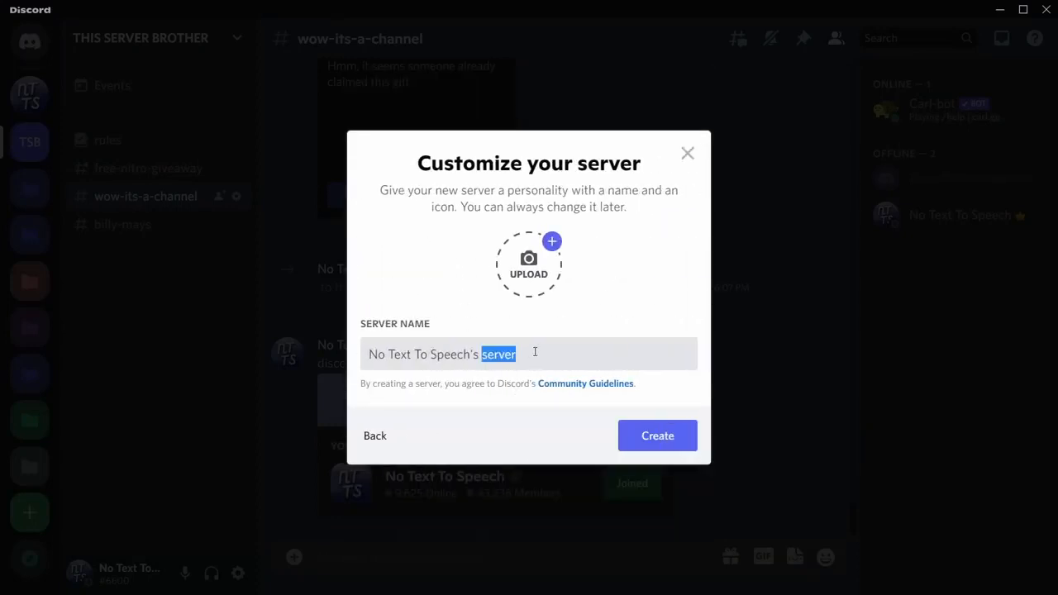
type("badgebot")
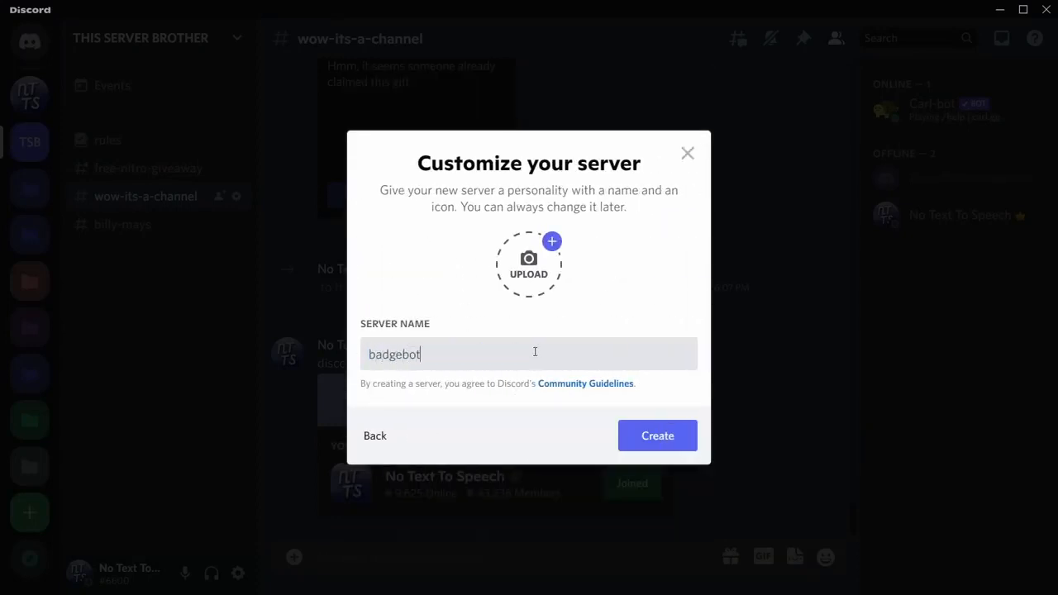
type("server")
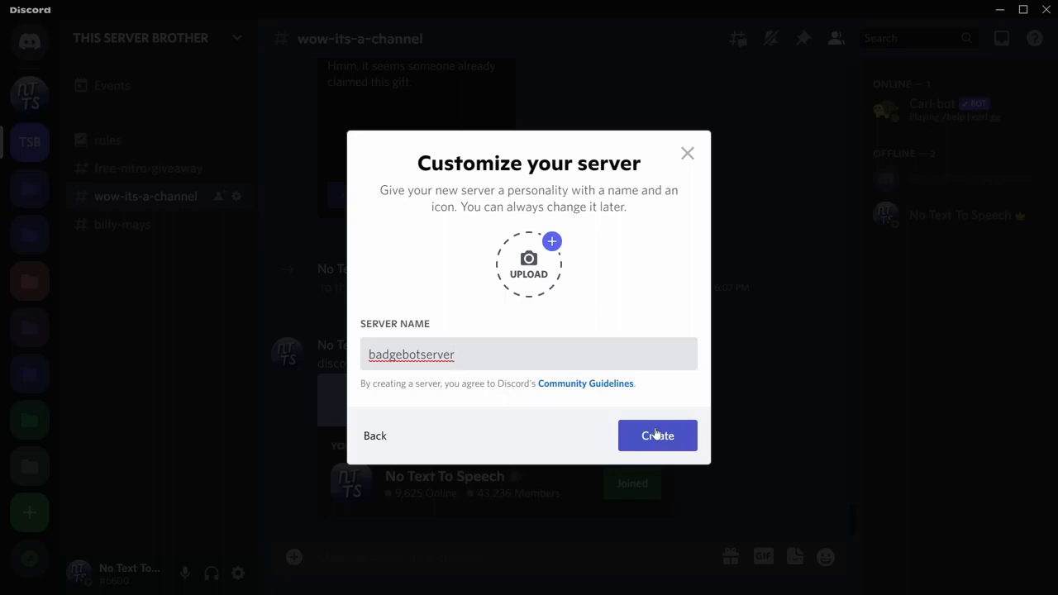
left_click(658, 435)
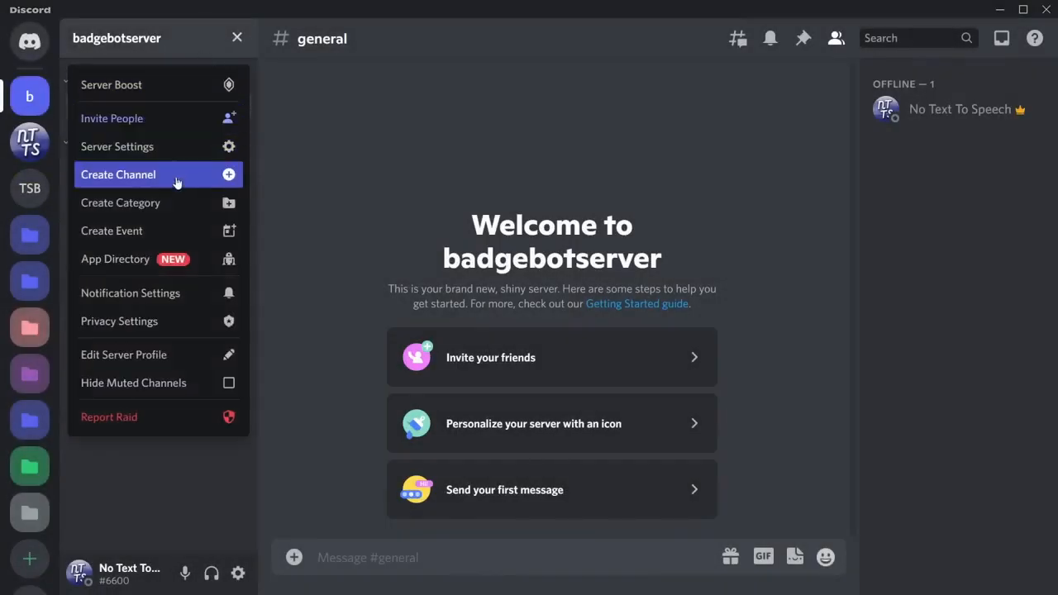
Step: Enable Community for badgebotserver via Server Settings, passing the safety checks and finishing setup
left_click(116, 146)
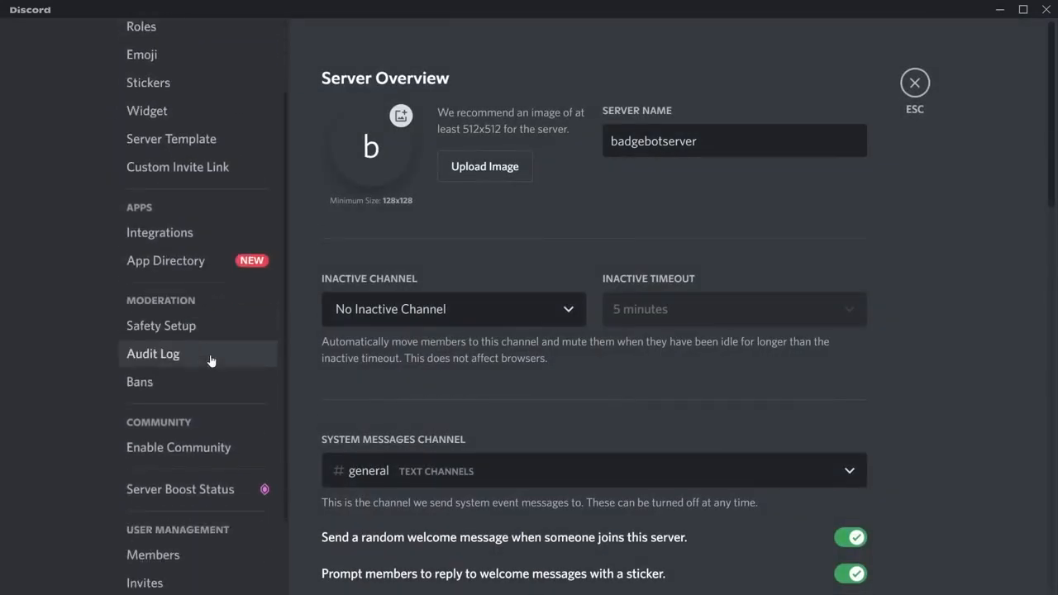
left_click(178, 448)
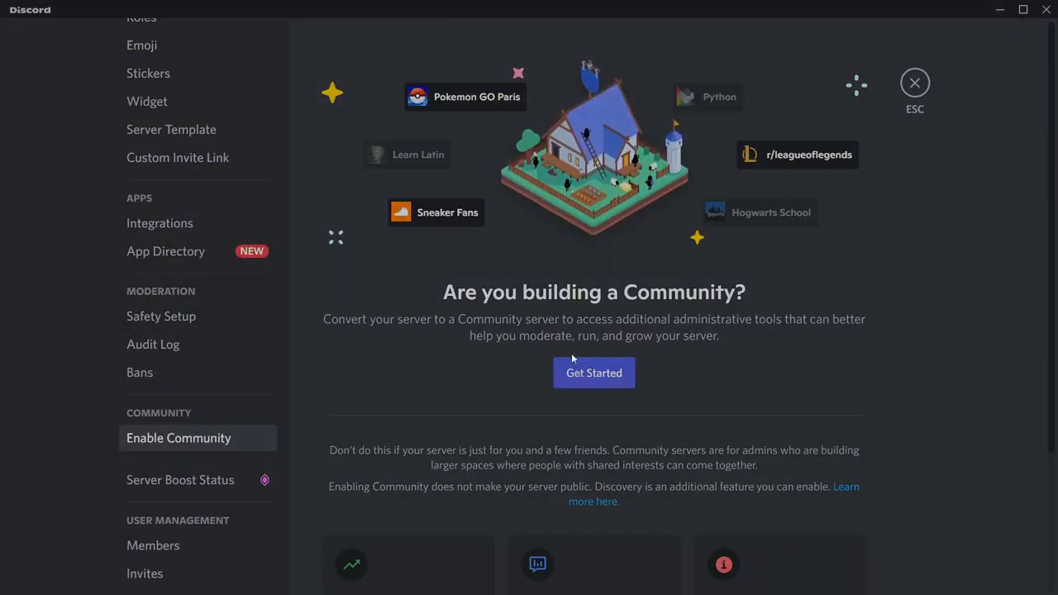
left_click(594, 372)
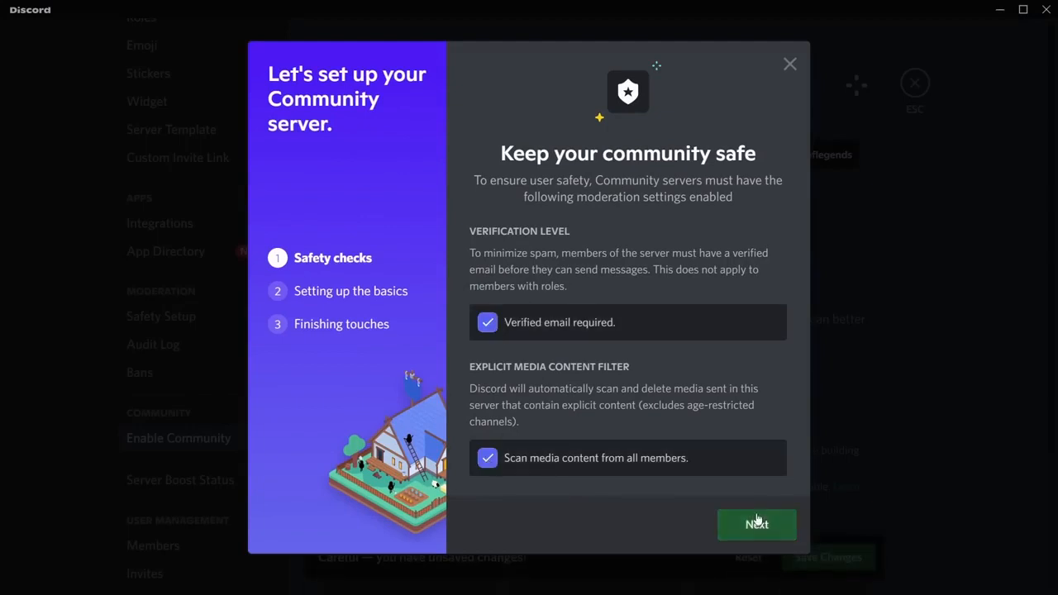
left_click(755, 524)
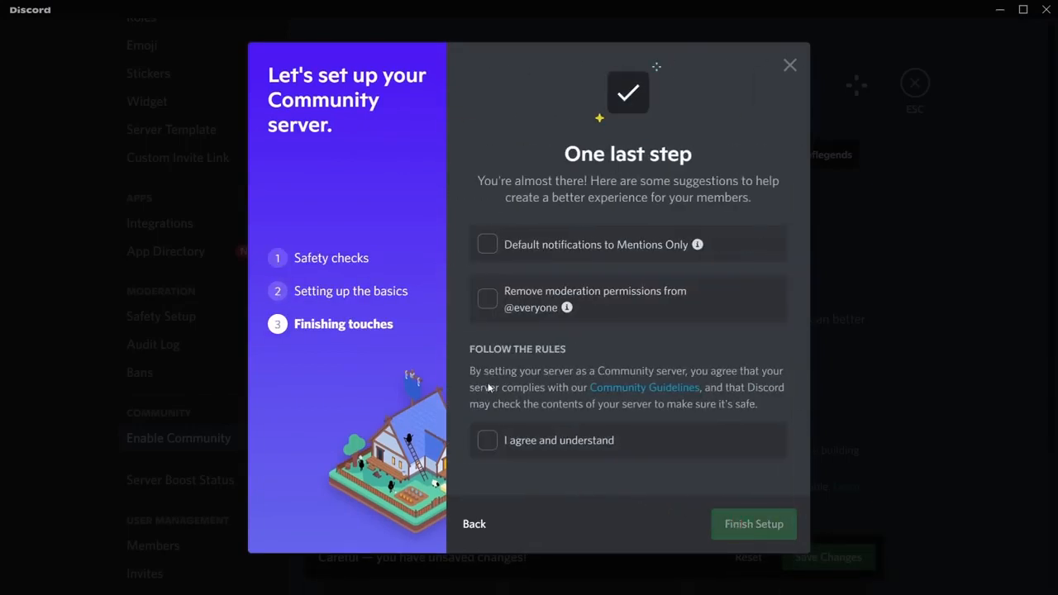
left_click(753, 524)
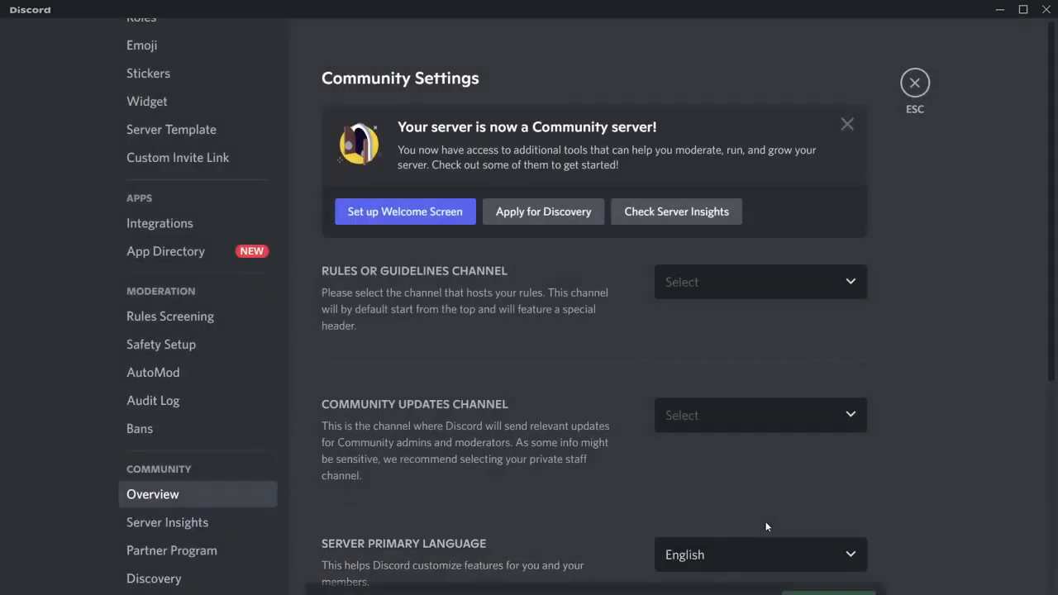
mouse_move(914, 83)
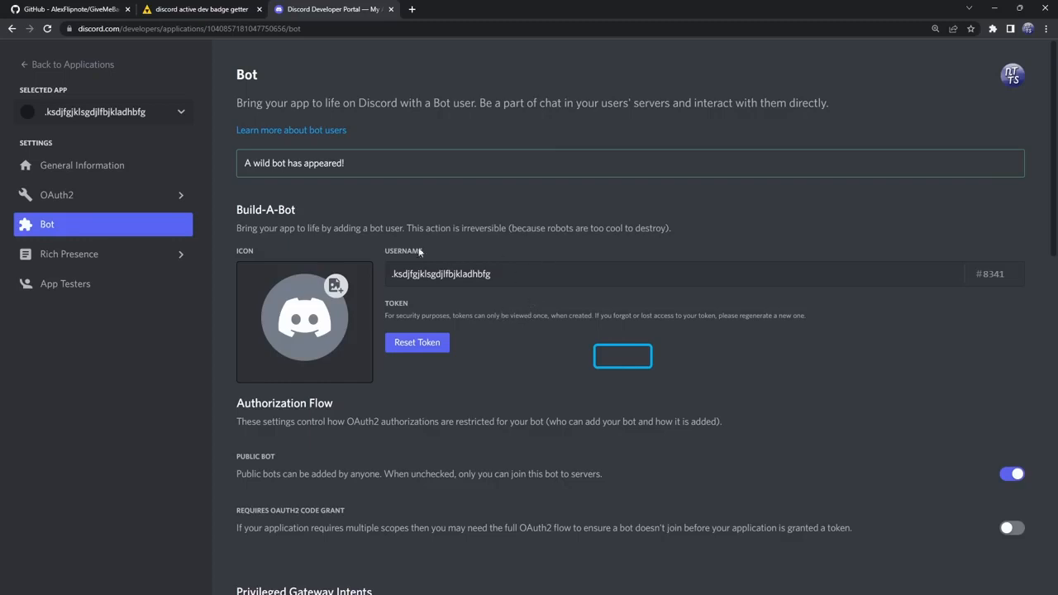
mouse_move(82, 6)
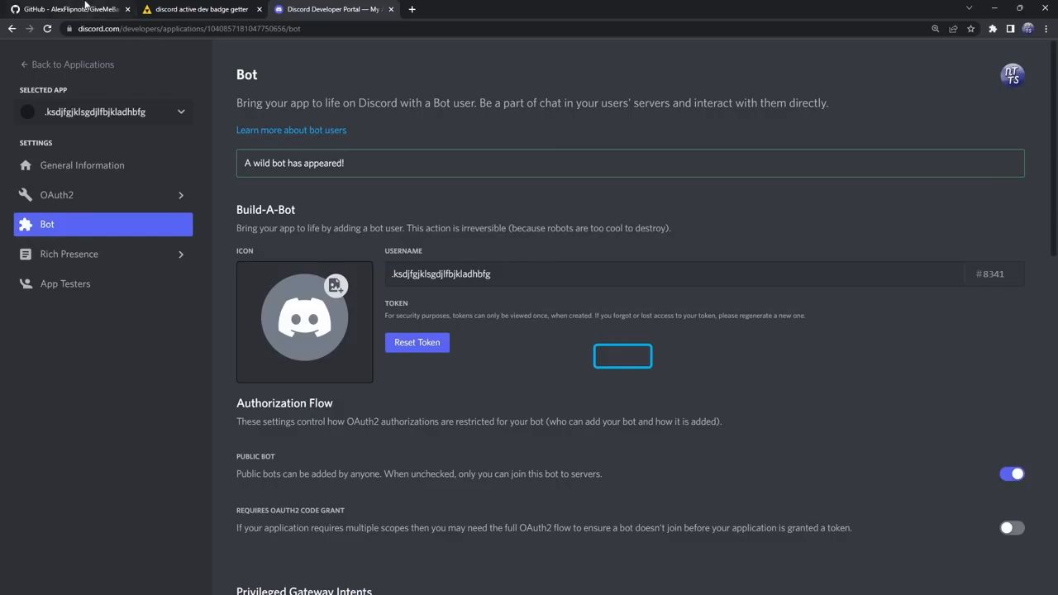
Step: Download GiveMeBadge.exe from the repository's dist folder and launch it
left_click(70, 9)
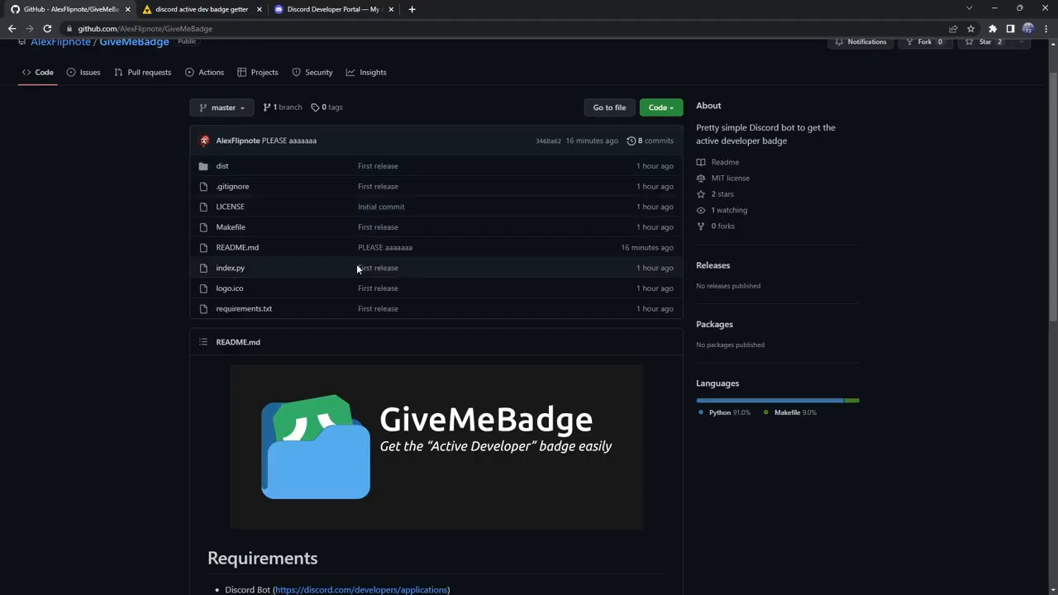
scroll("up", 3)
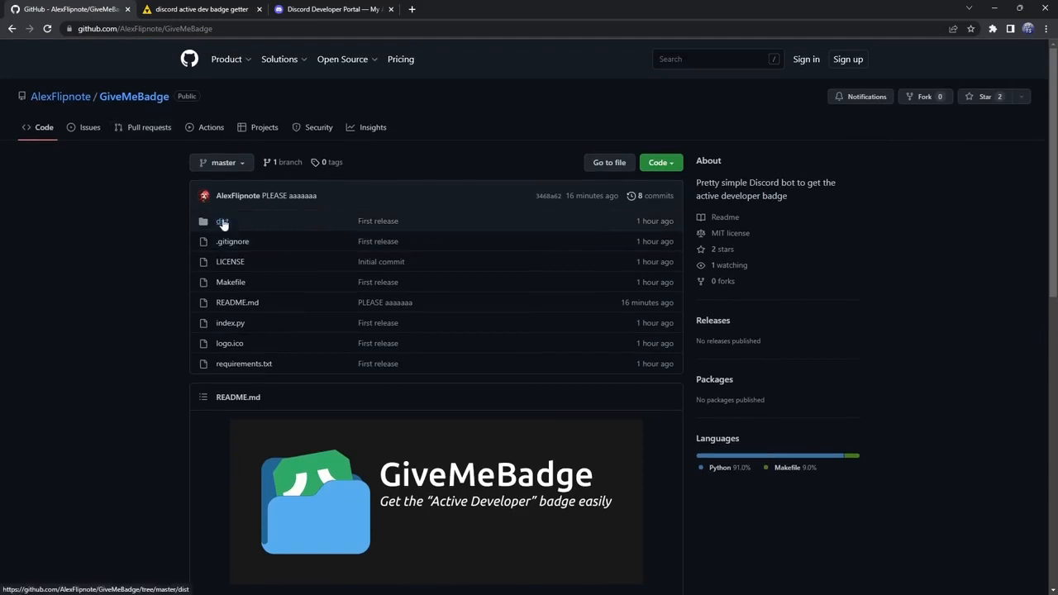
left_click(222, 221)
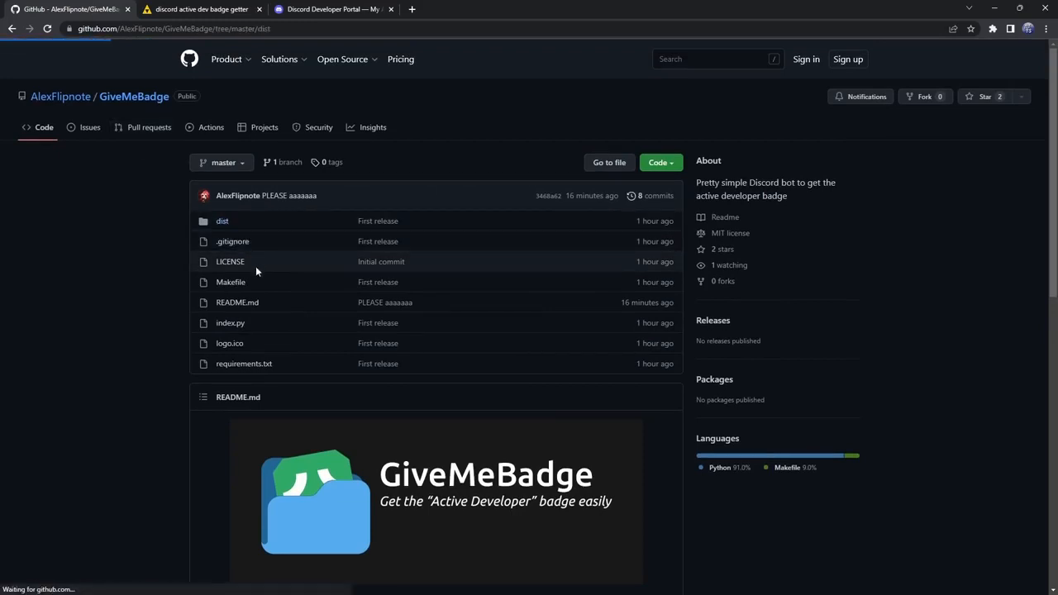
left_click(222, 221)
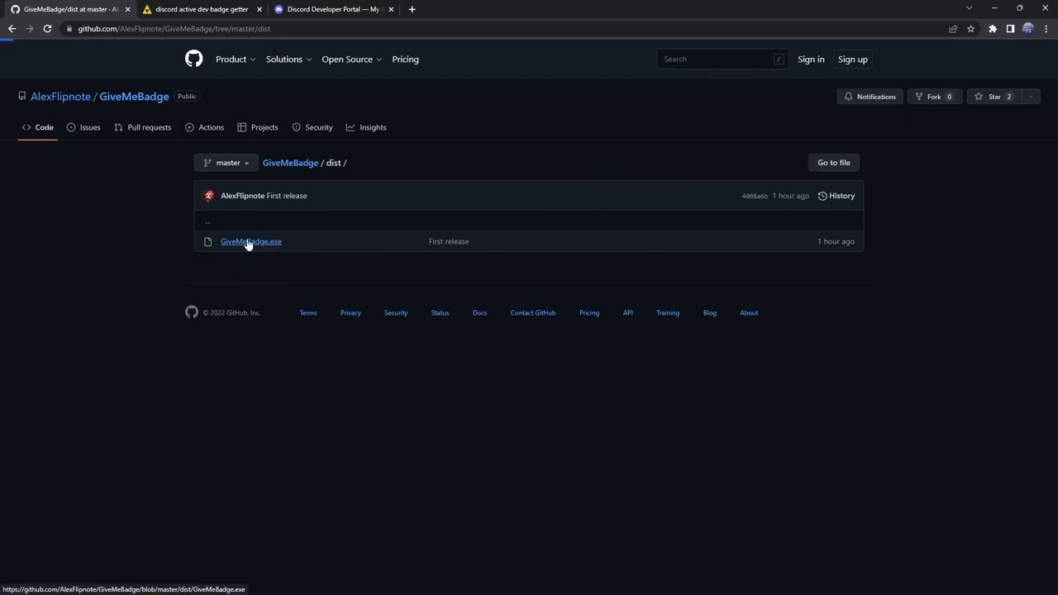
left_click(251, 241)
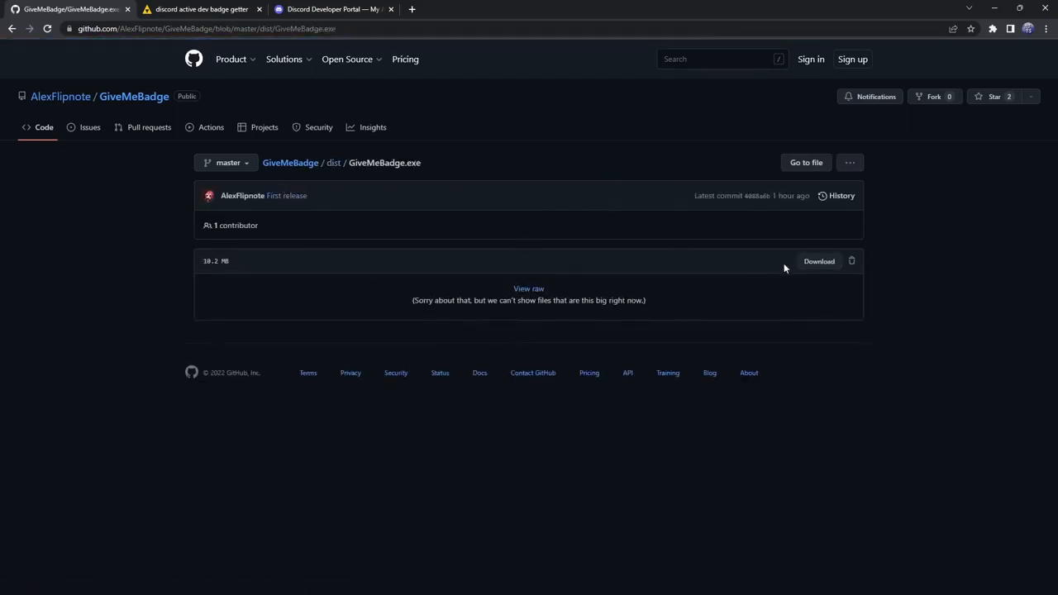
left_click(819, 261)
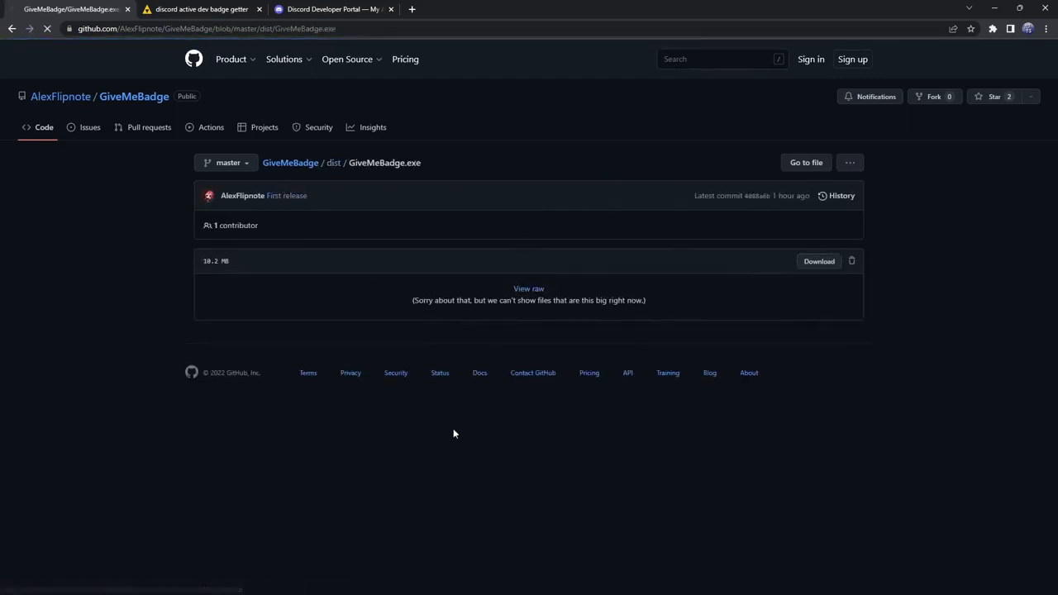
left_click(818, 261)
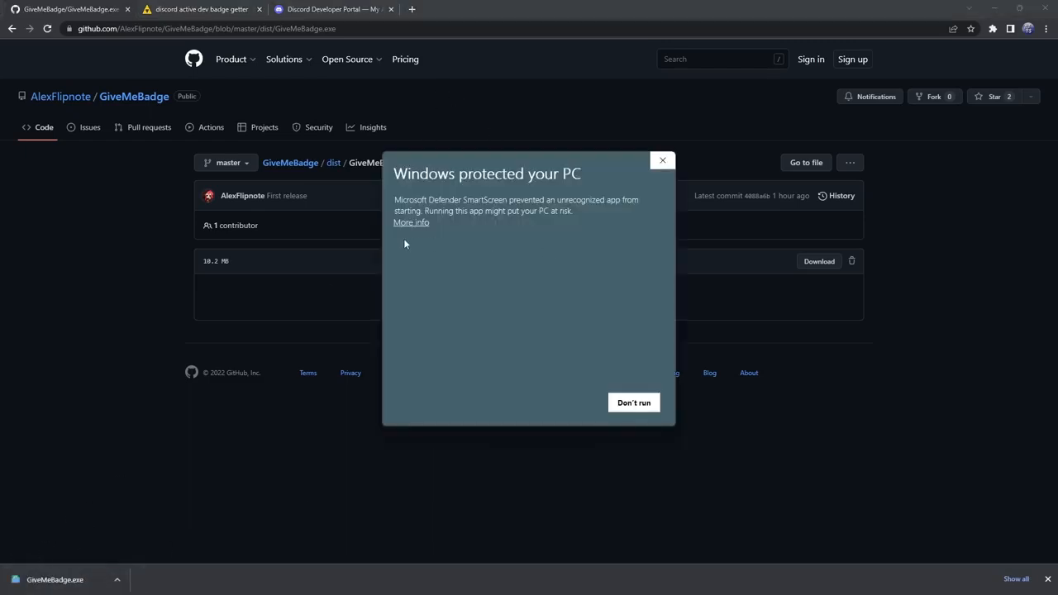
mouse_move(436, 258)
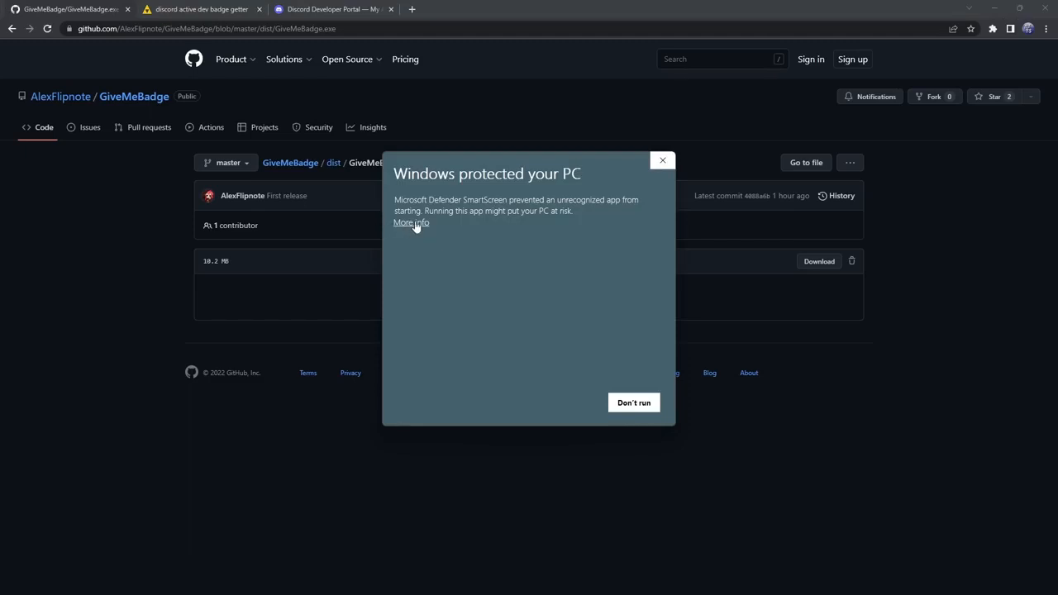
Step: Bypass the SmartScreen warning with More info and Run anyway so the console asks for a token
left_click(411, 223)
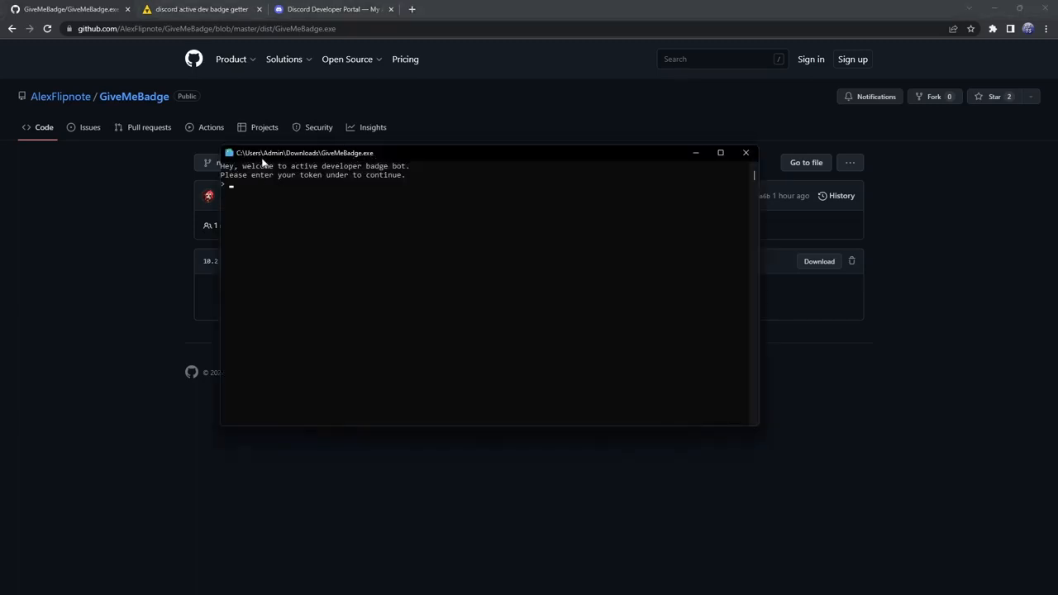
mouse_move(473, 179)
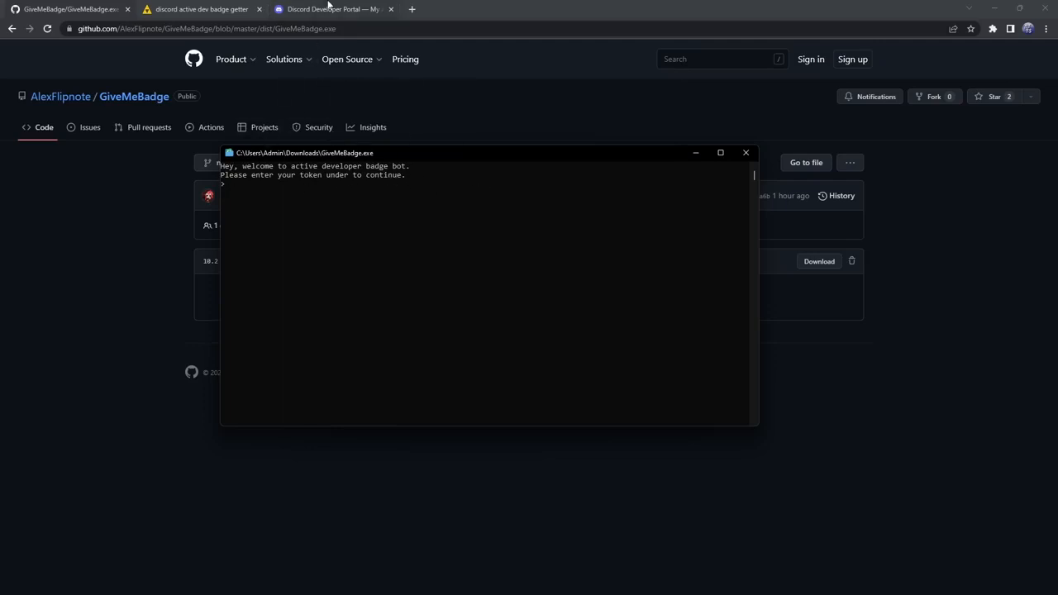
Step: Reset the bot's token on the Bot page, confirming with 'Yes, do it!' and the 2FA code
left_click(331, 9)
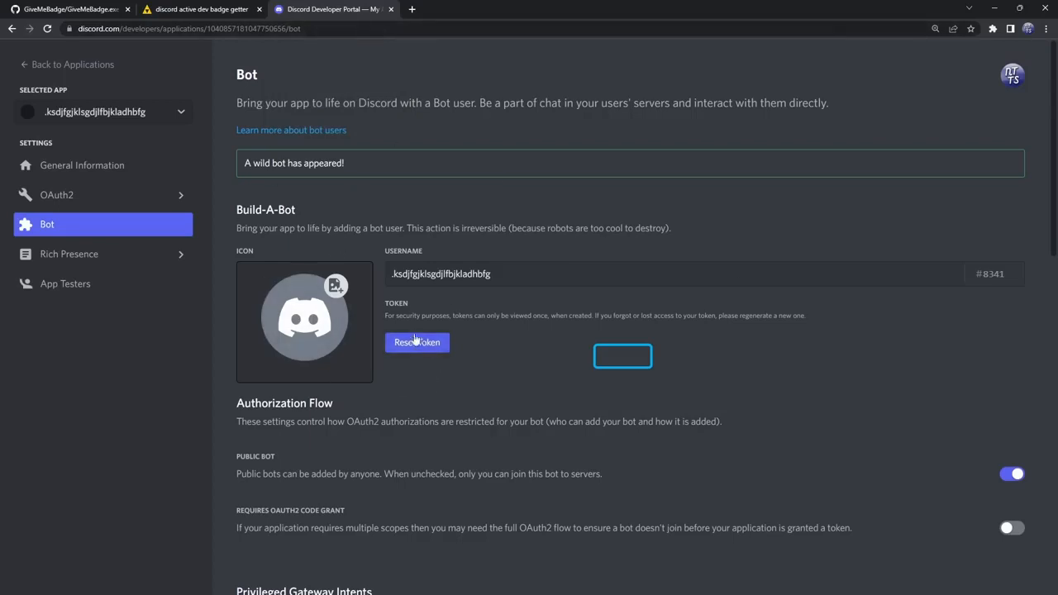
left_click(417, 343)
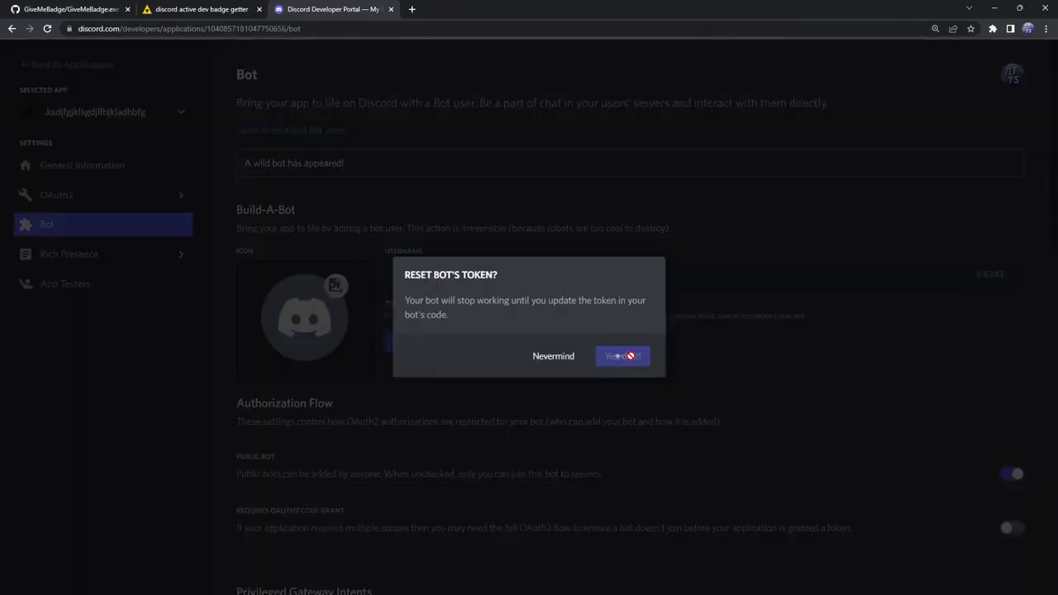
left_click(622, 355)
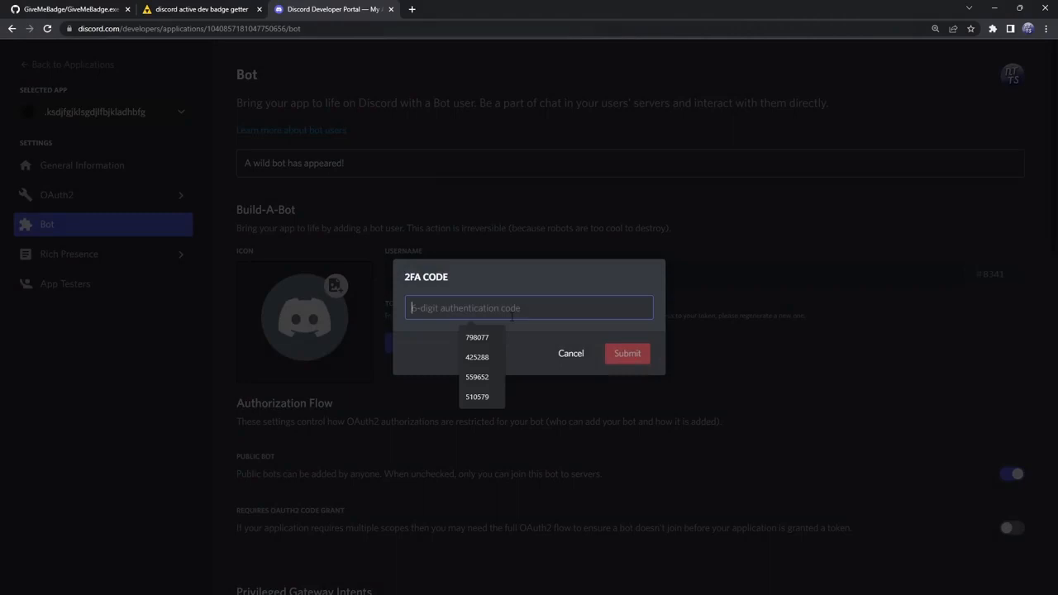
left_click(627, 353)
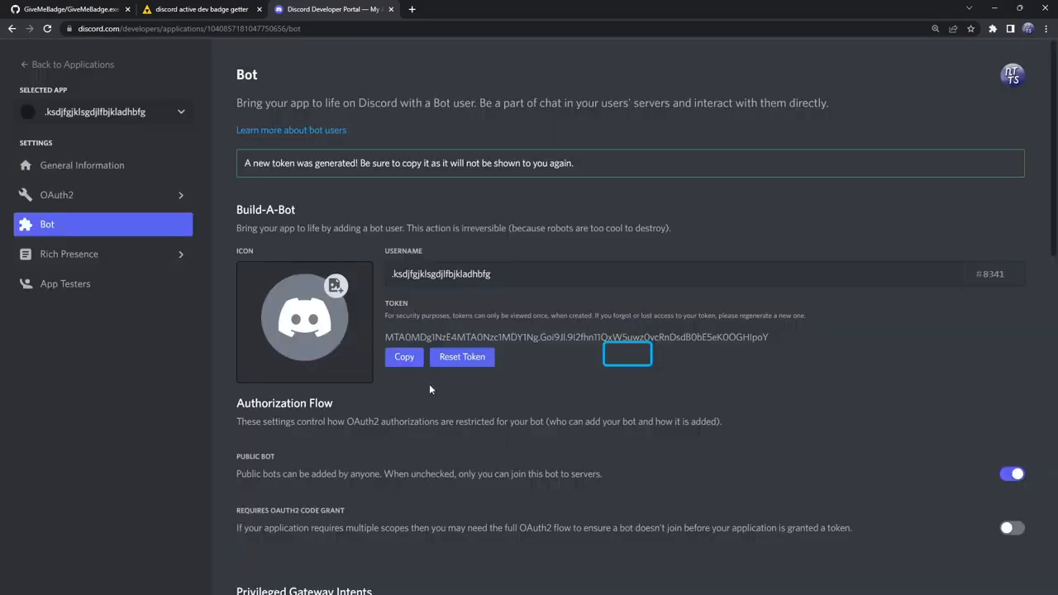
mouse_move(453, 382)
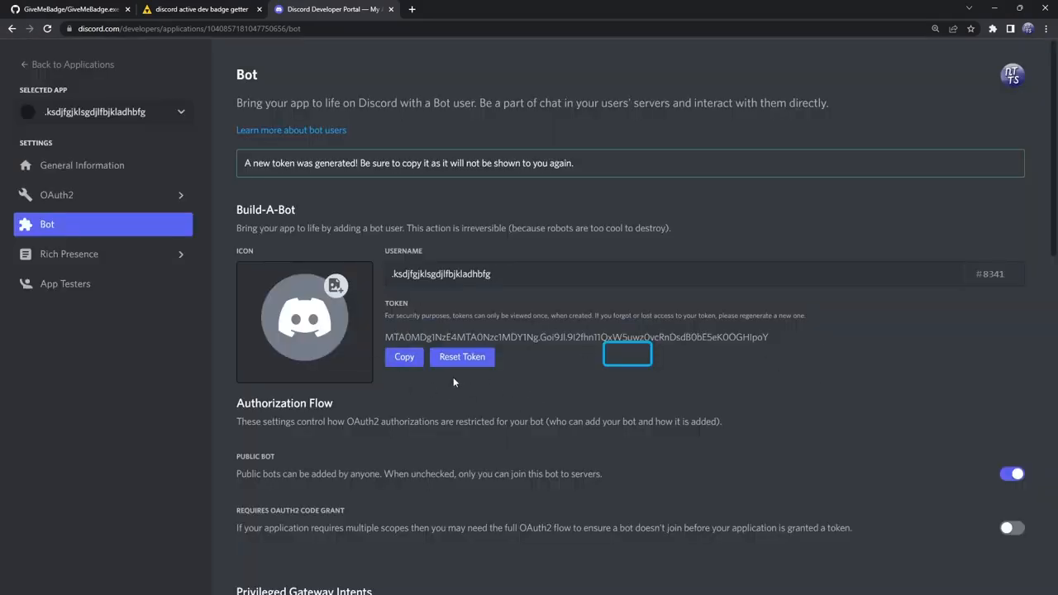
mouse_move(385, 328)
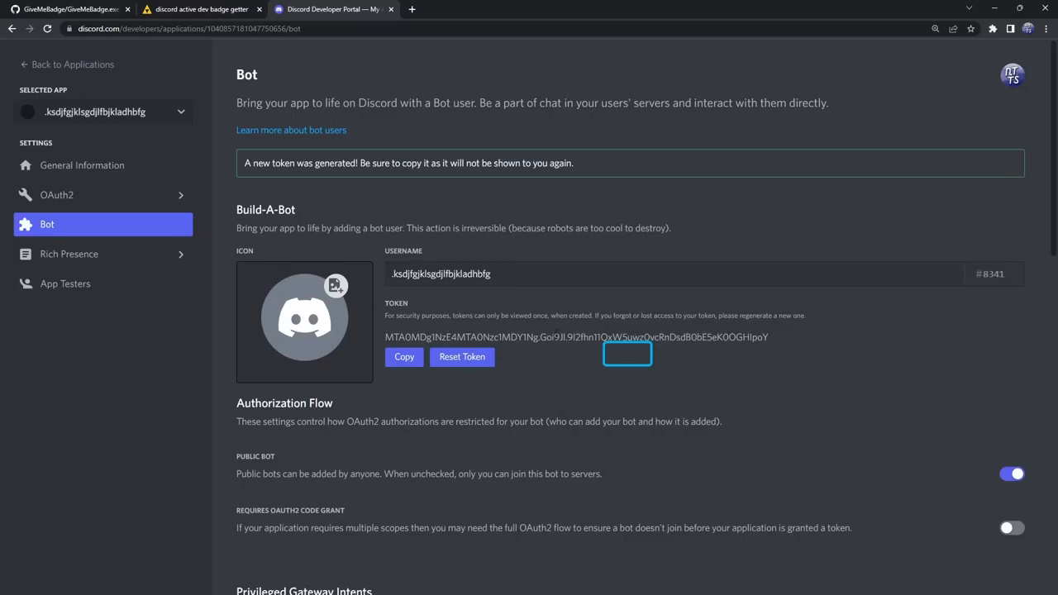
mouse_move(462, 356)
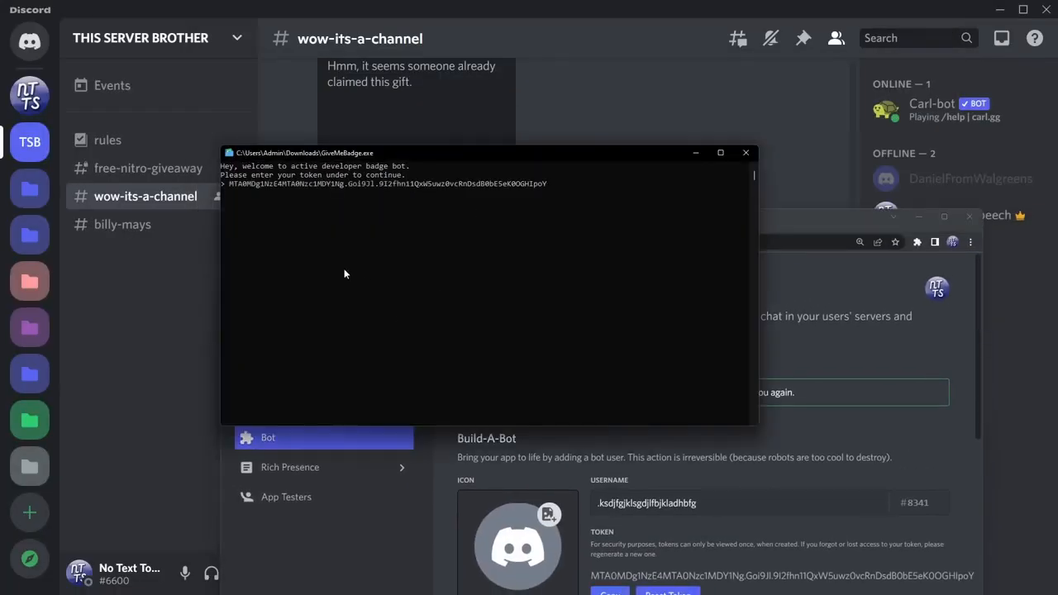
Step: Submit the token in GiveMeBadge, then use its invite link to authorize the bot into badgebotserver
key("Return")
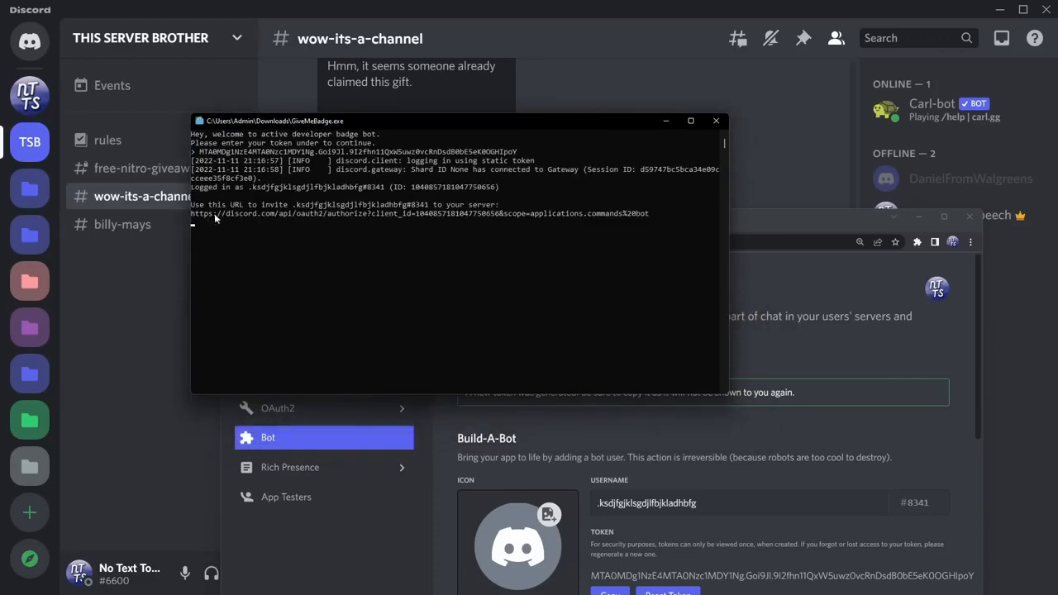
mouse_move(546, 225)
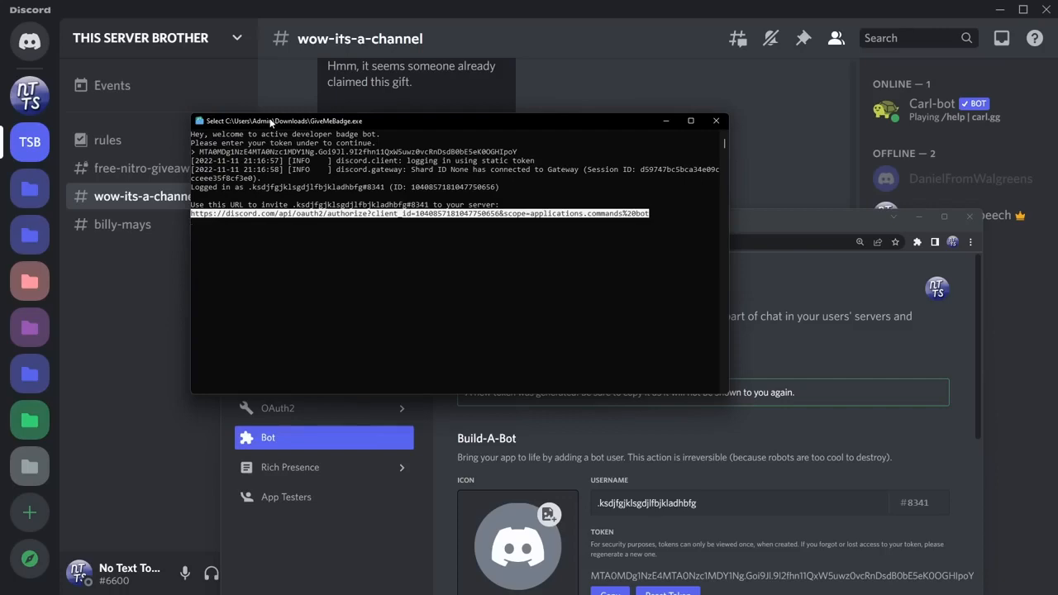
left_click(763, 222)
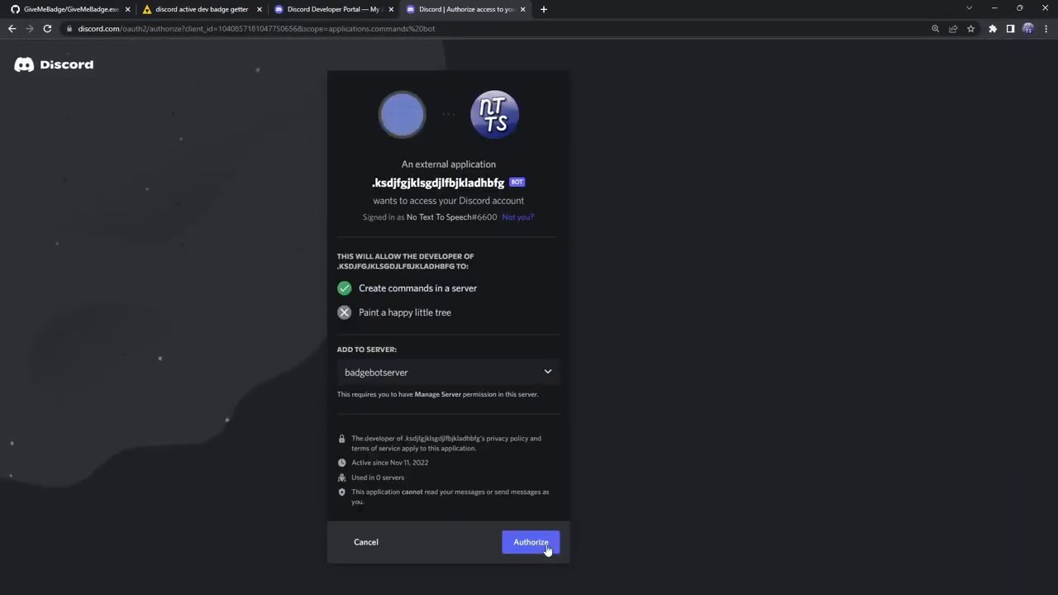
left_click(530, 543)
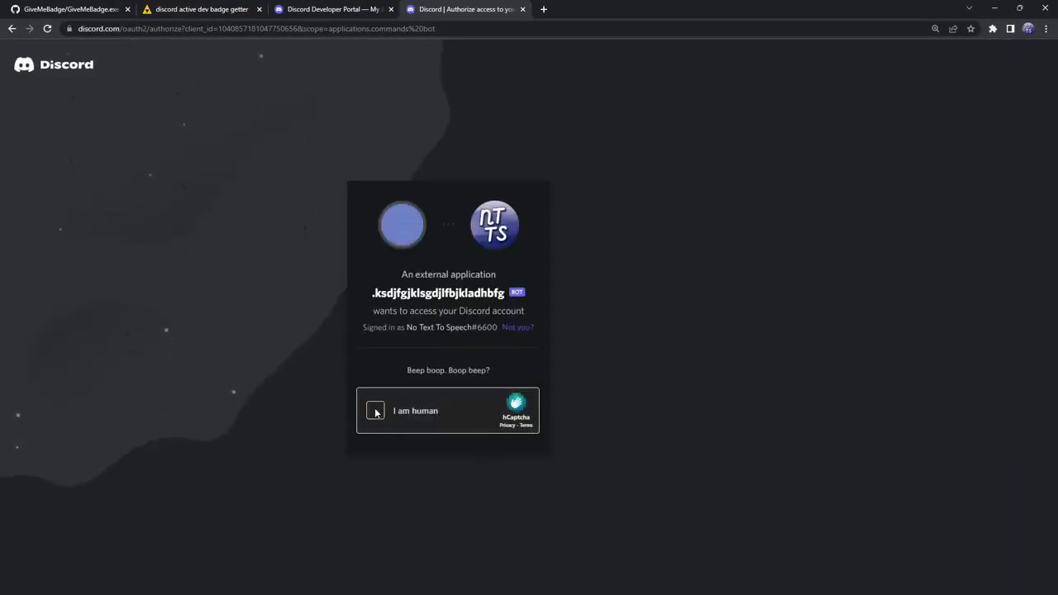
left_click(374, 411)
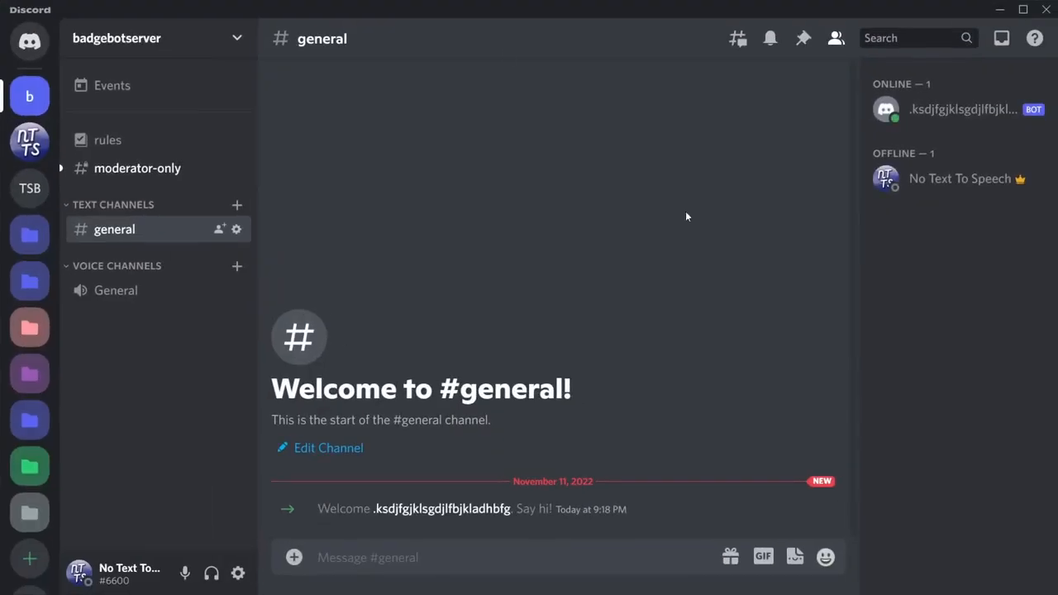
mouse_move(452, 554)
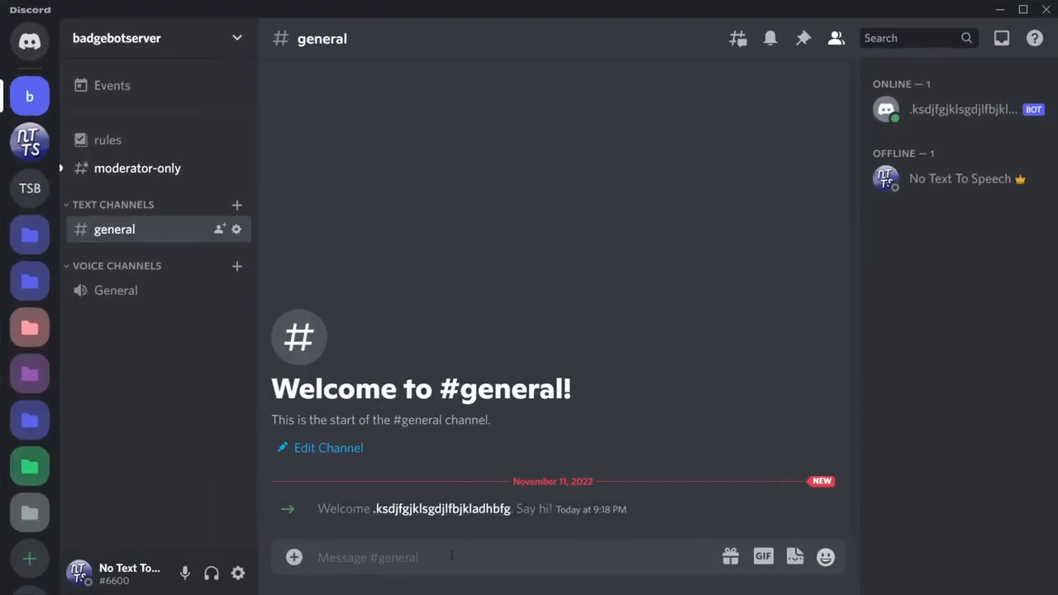
Step: Run the bot's /hello command in #general, then shut down the GiveMeBadge console
type("/hello")
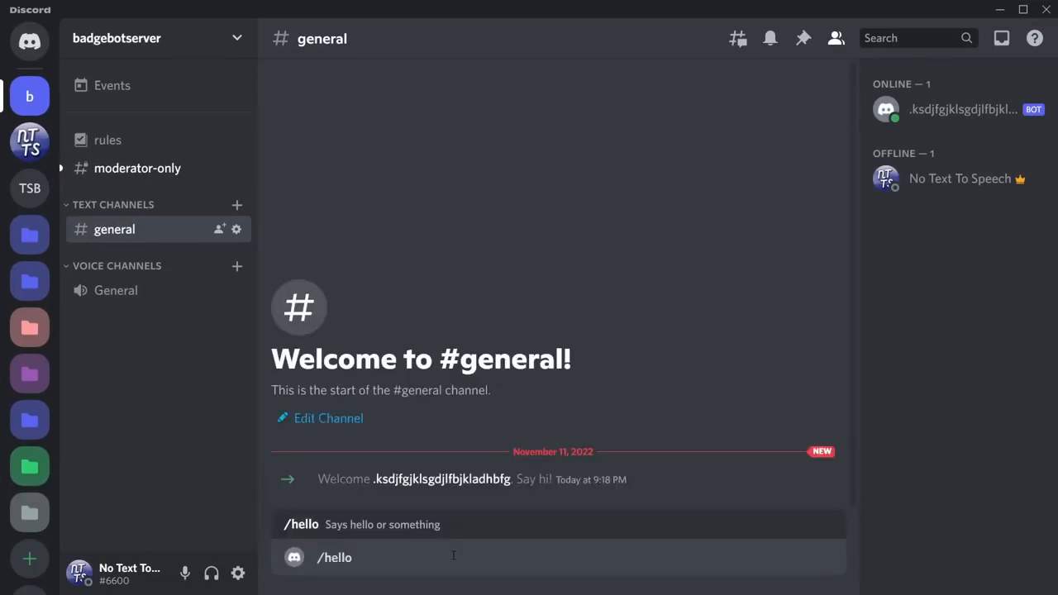
key("Return")
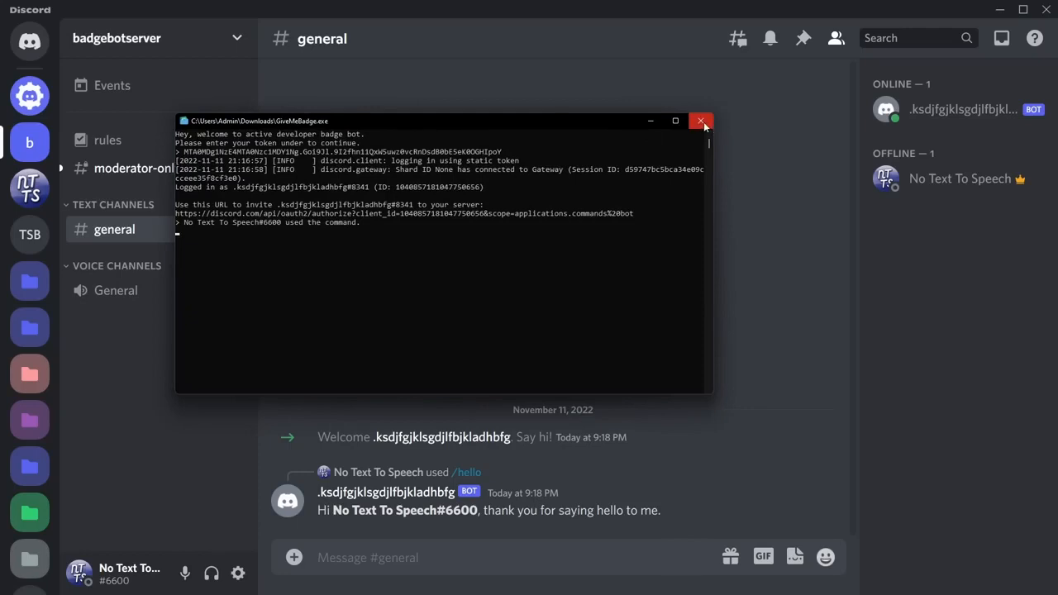
left_click(701, 120)
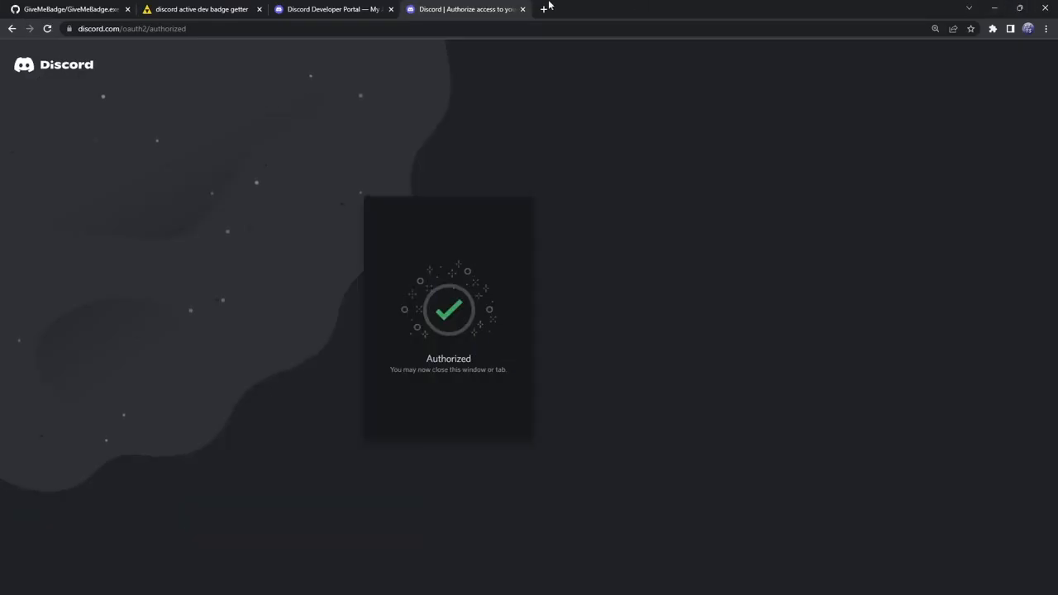
Step: Close the Authorized tab and reset the bot token again with 'Yes, do it!'
left_click(522, 9)
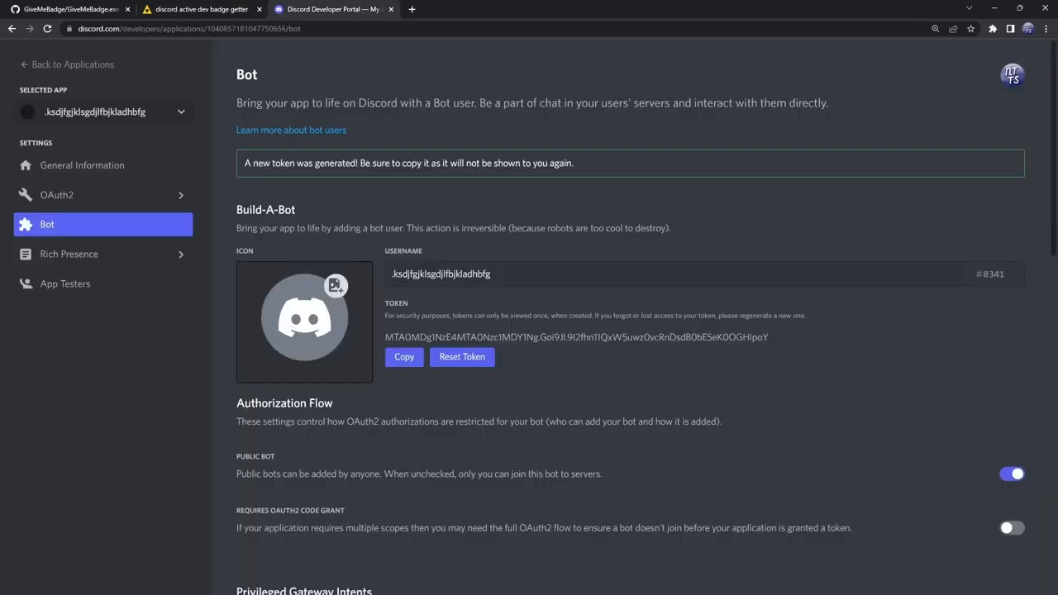
left_click(462, 356)
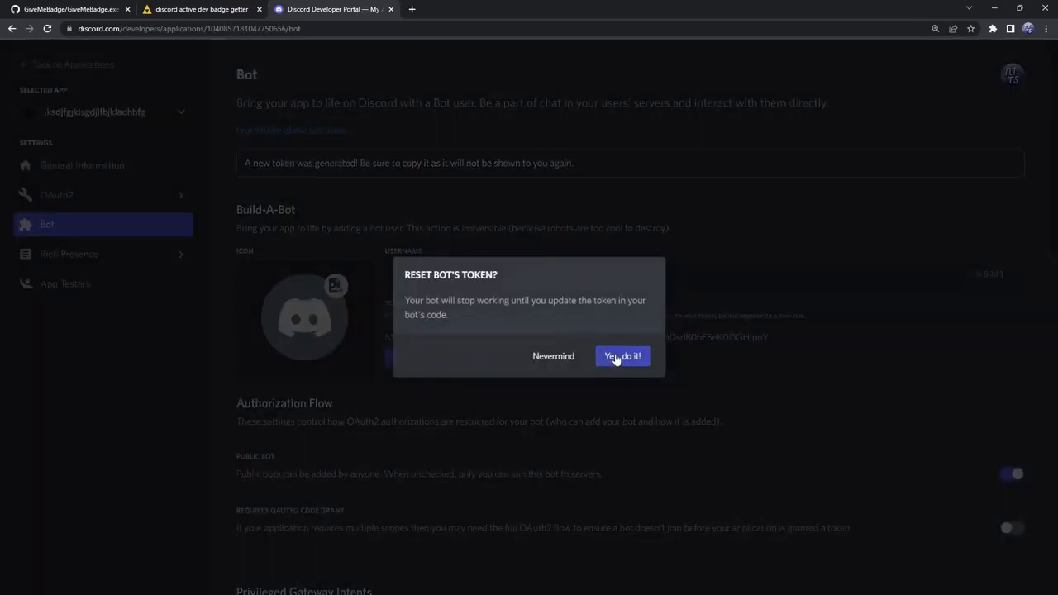
left_click(623, 357)
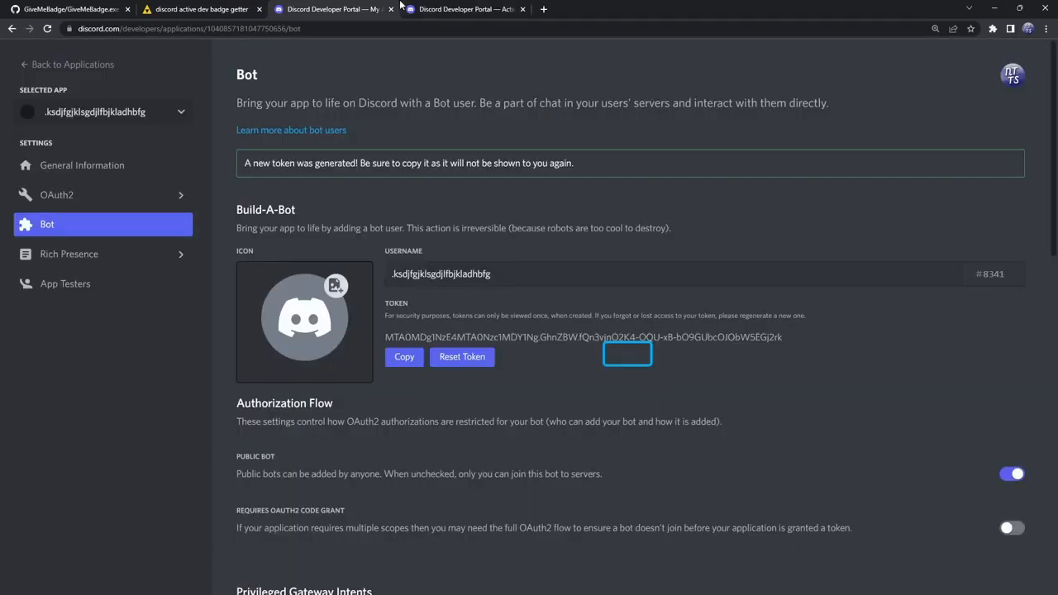
mouse_move(466, 10)
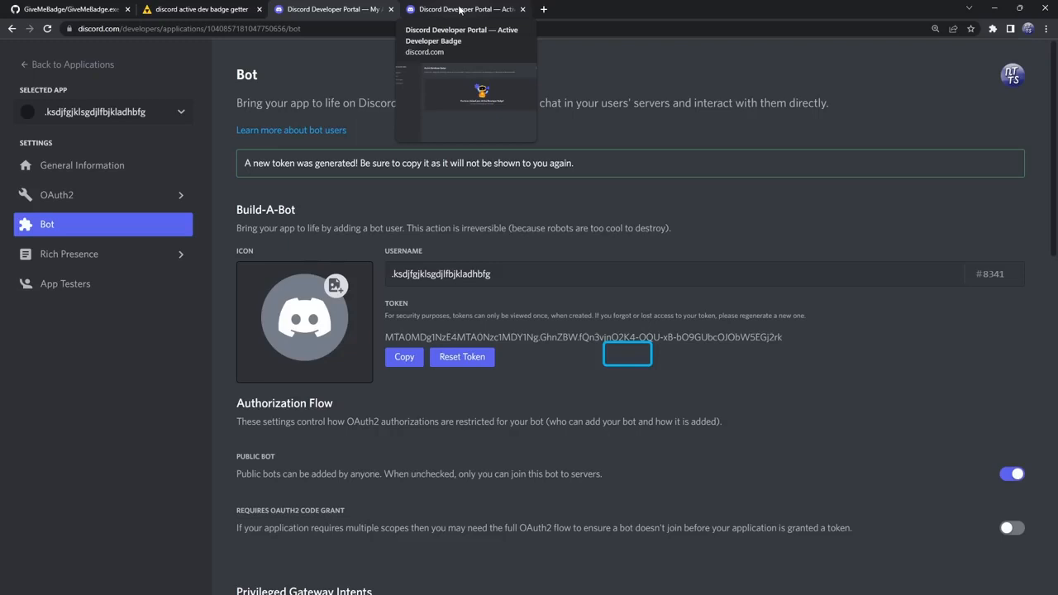
Step: Switch to the Active Developer Badge page showing the badge has been claimed
left_click(463, 9)
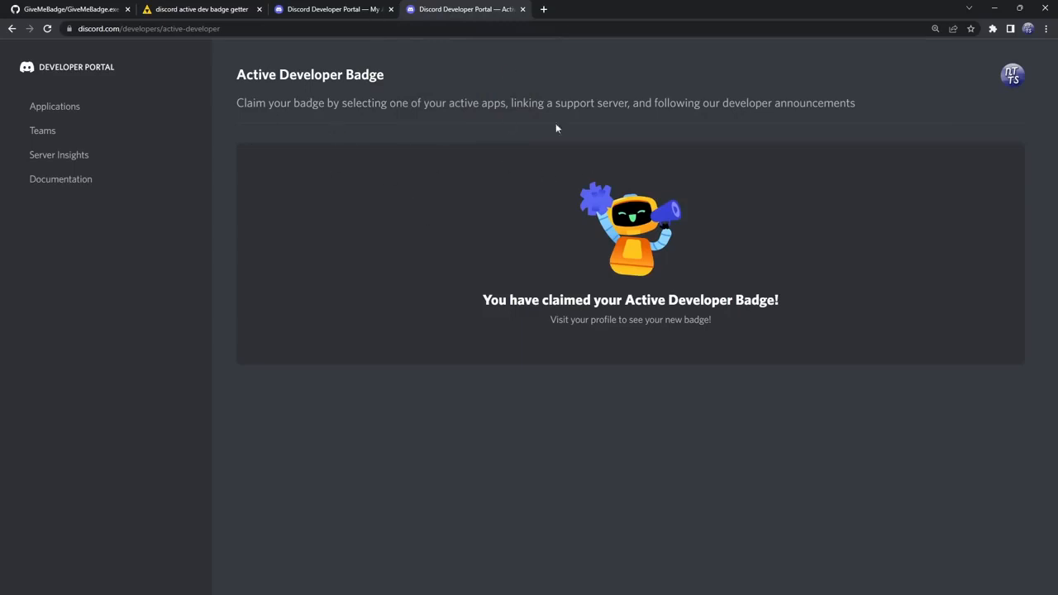
mouse_move(589, 190)
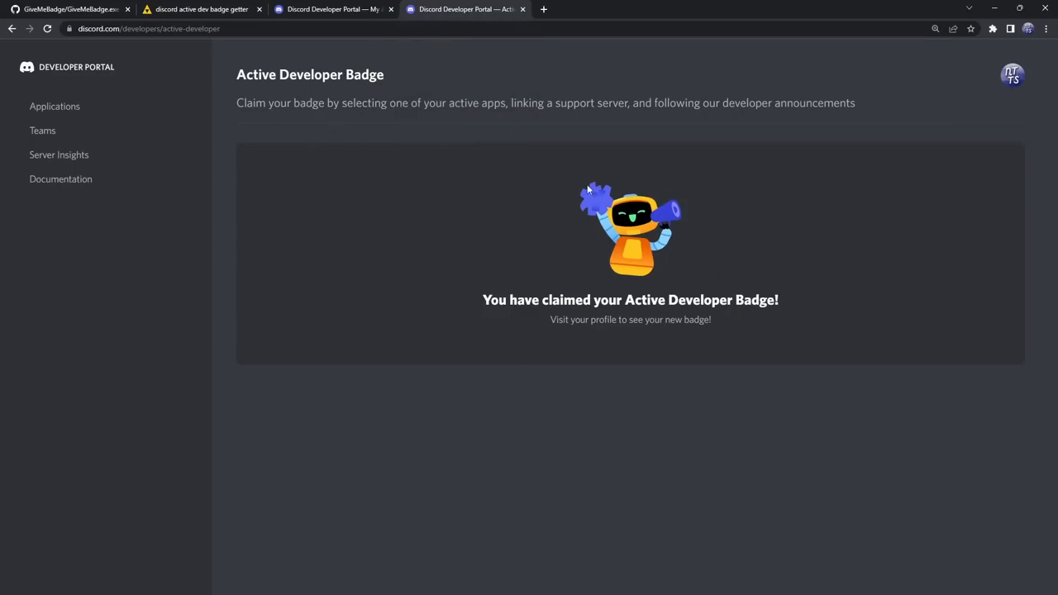
mouse_move(590, 181)
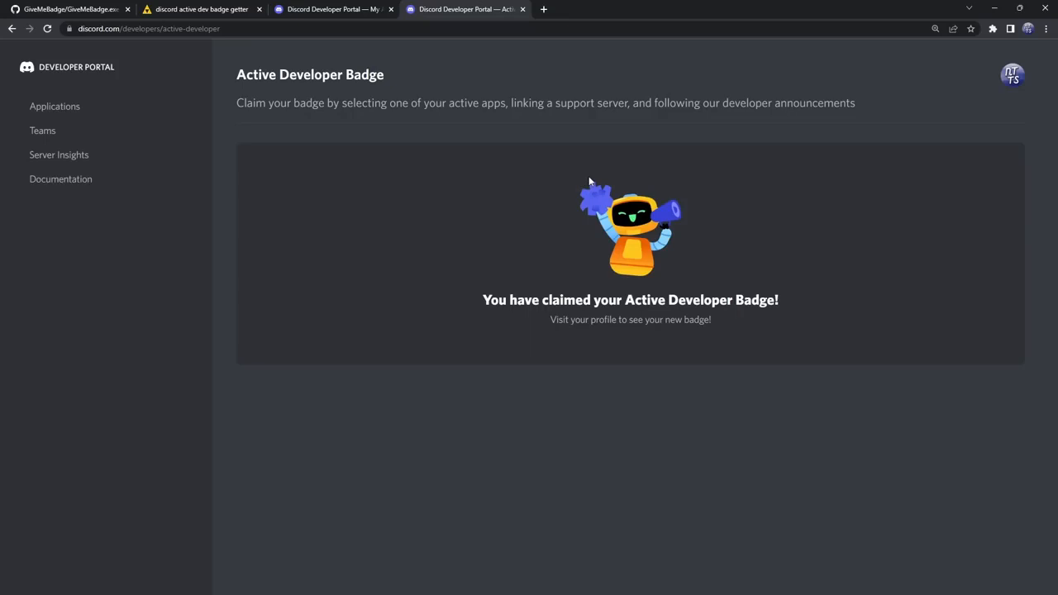
mouse_move(659, 5)
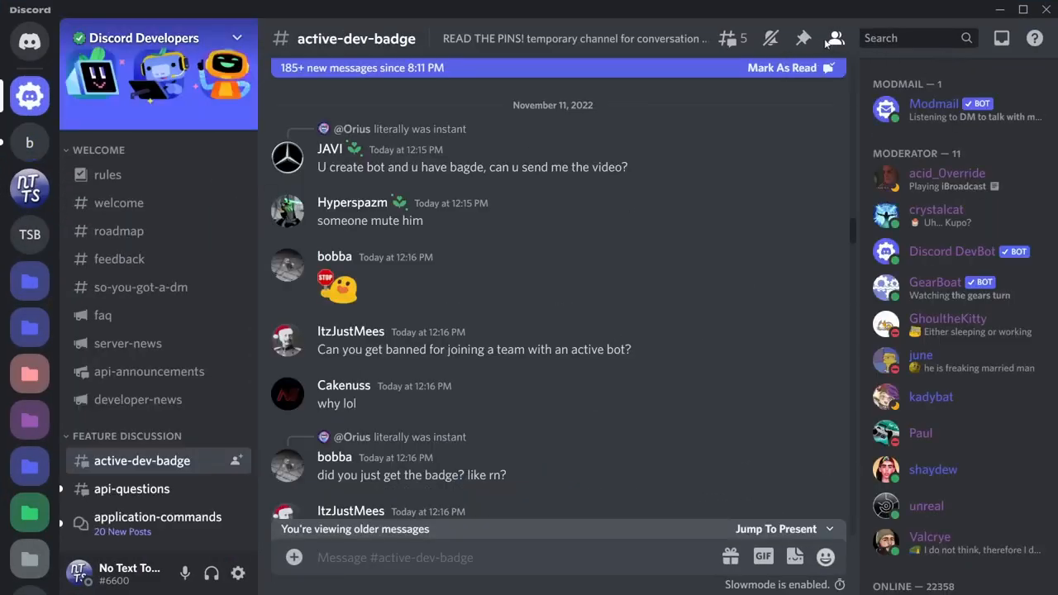
left_click(802, 38)
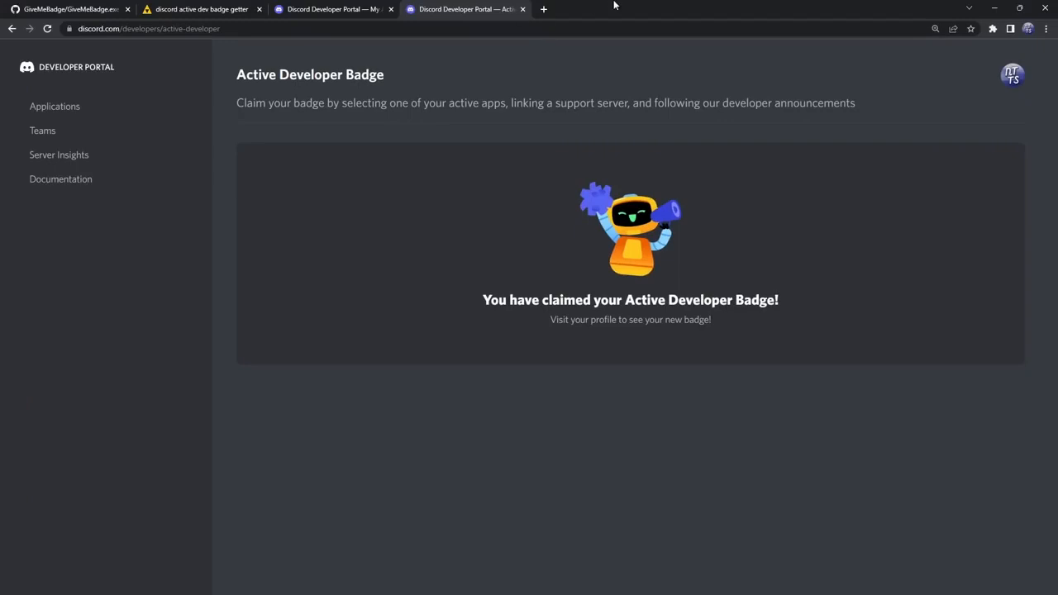
mouse_move(984, 225)
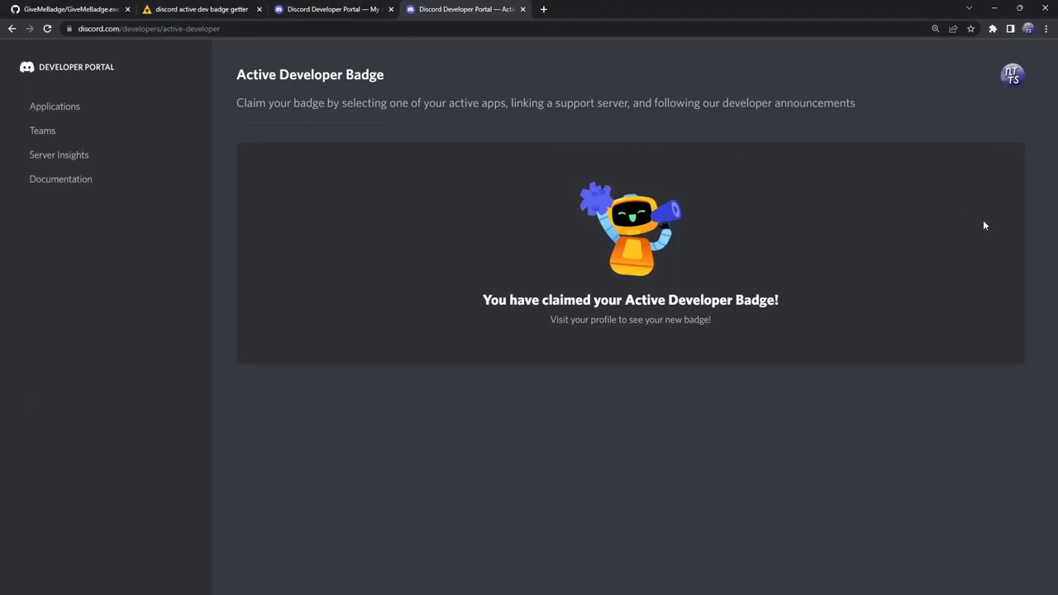
mouse_move(948, 221)
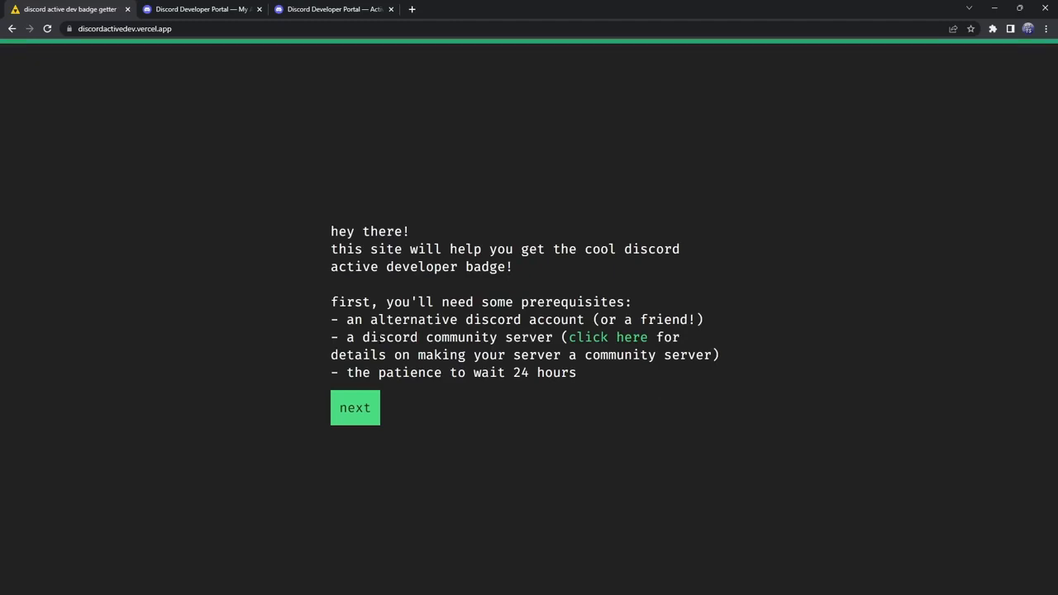
mouse_move(380, 429)
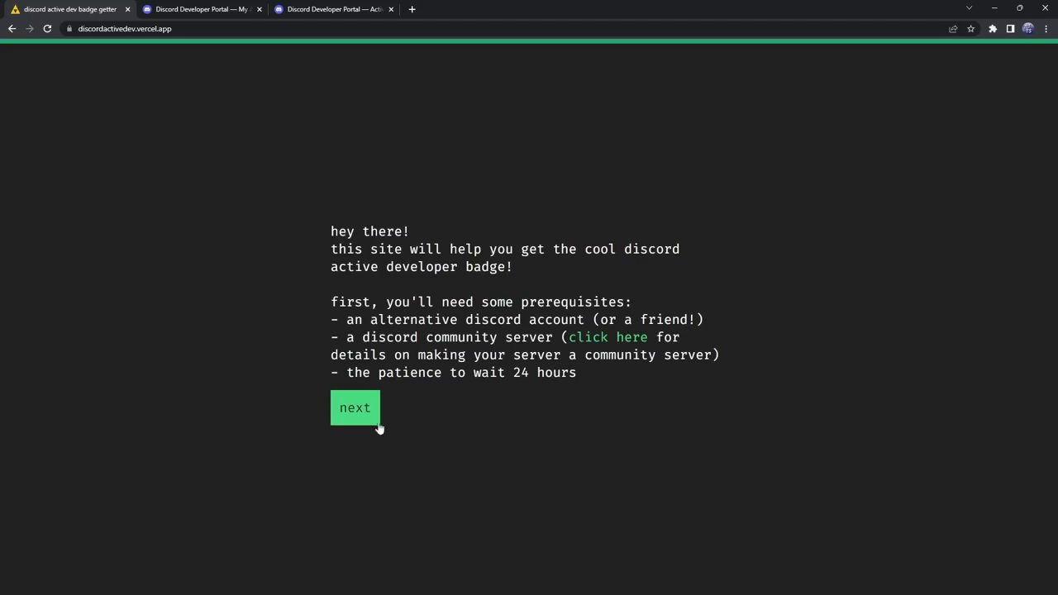
Step: Reach the existing bot application in the Developer Portal from the badge site's app-step link
left_click(355, 408)
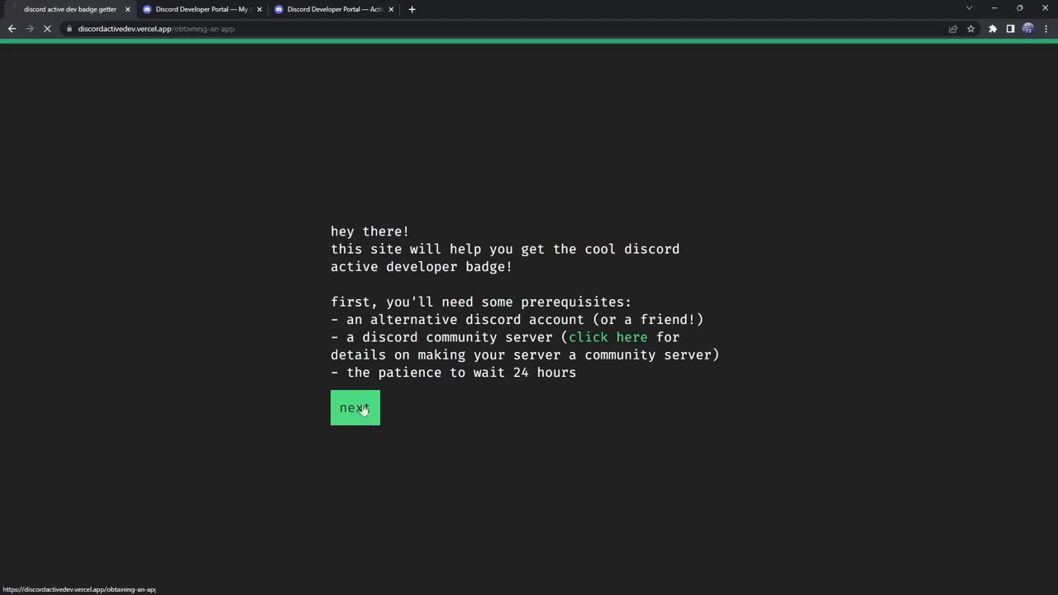
left_click(355, 407)
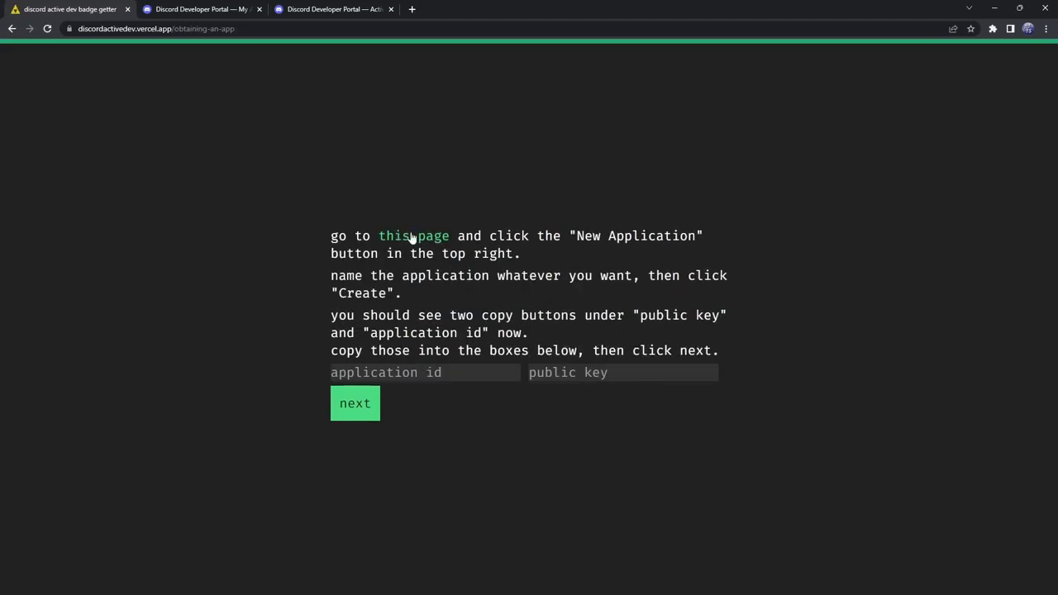
left_click(412, 236)
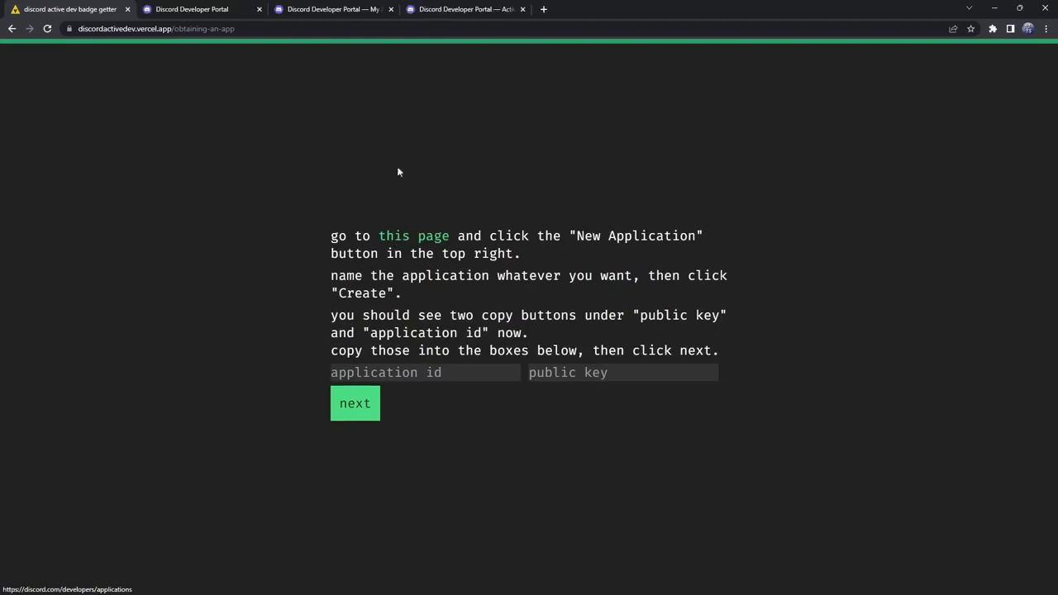
left_click(414, 236)
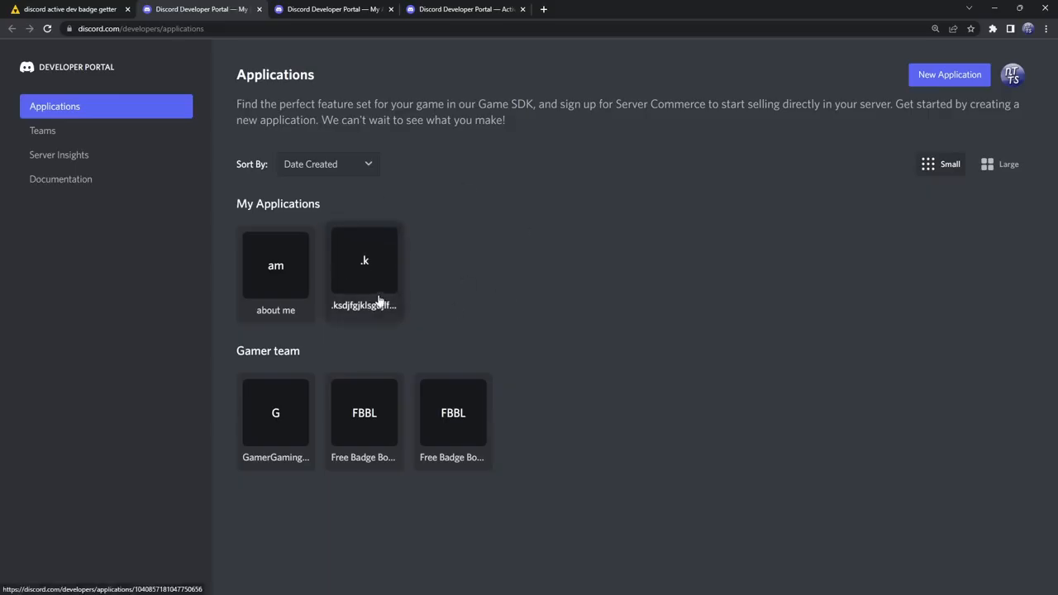
left_click(364, 265)
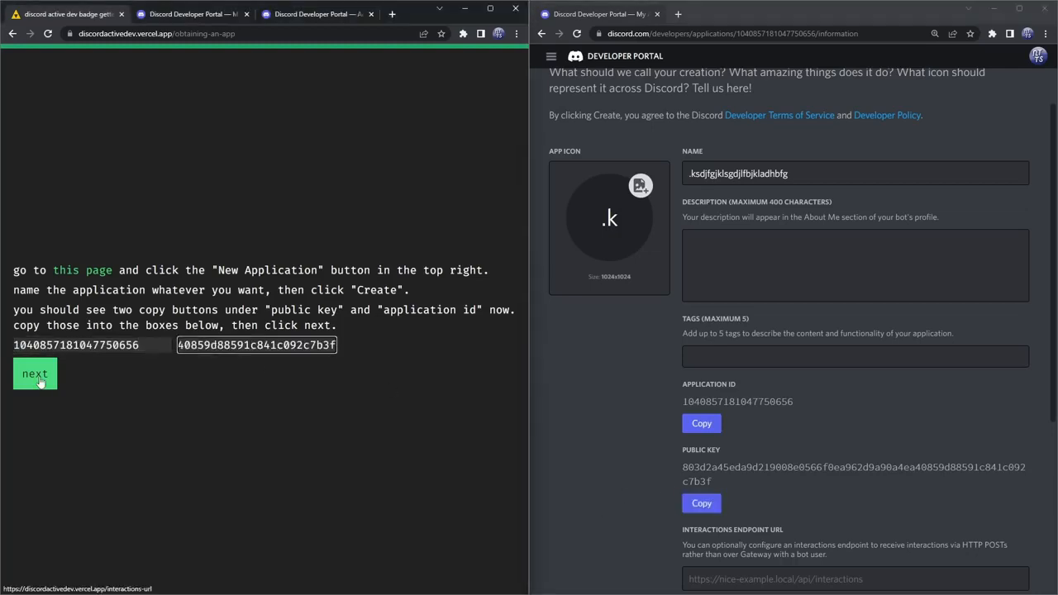
Step: Paste the helper's deno.dev link into Interactions Endpoint URL and save the application's changes
left_click(35, 374)
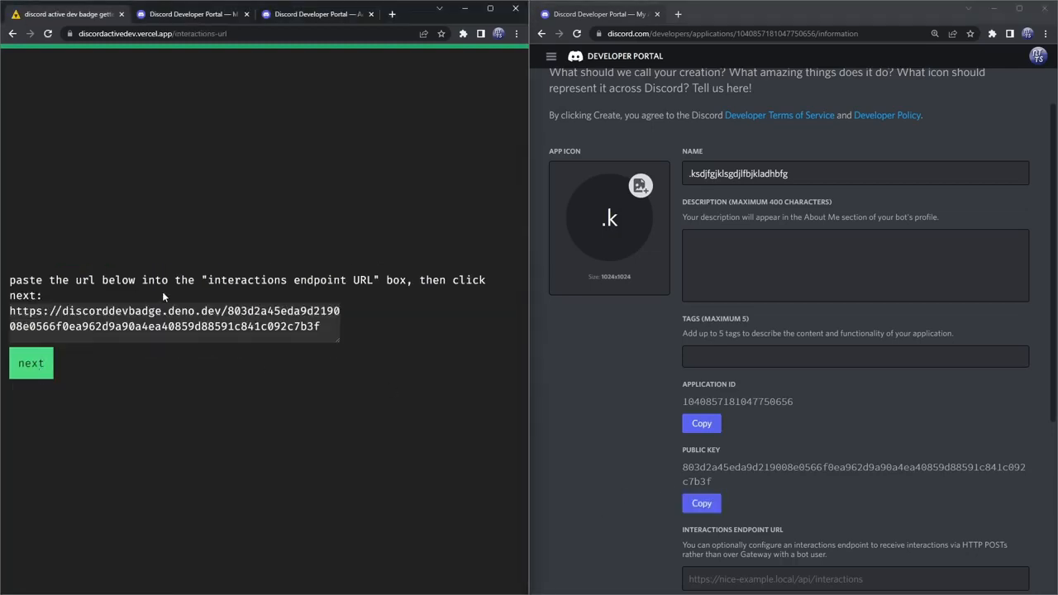
triple_click(165, 318)
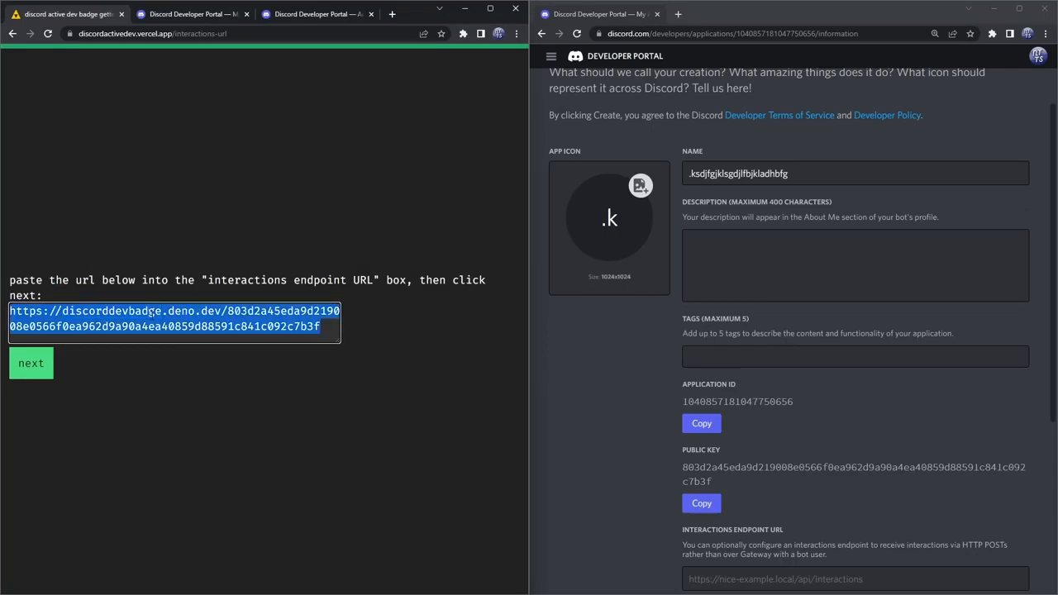
scroll("down", 3)
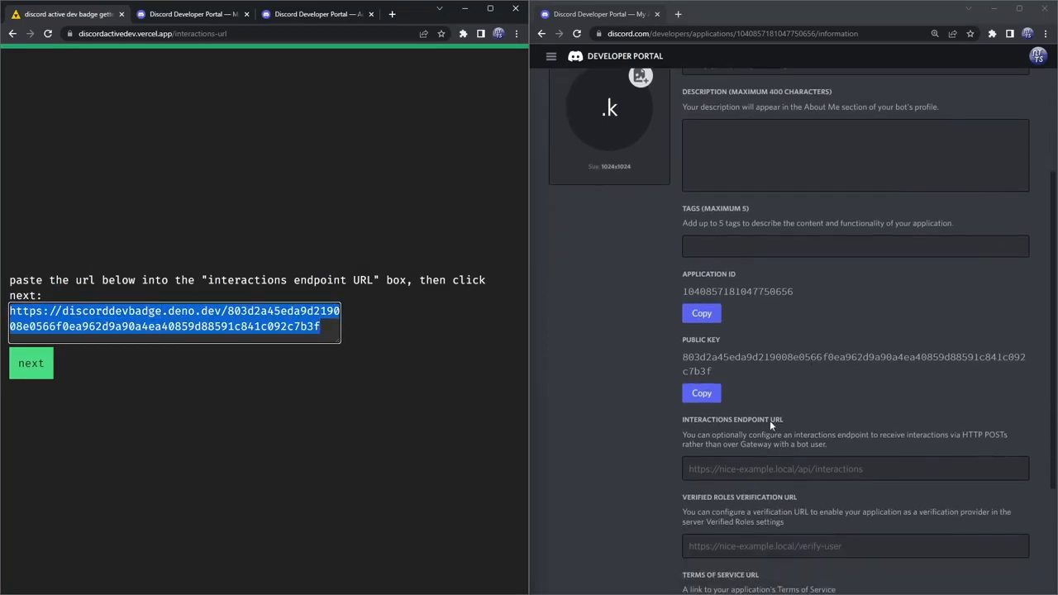
left_click(855, 468)
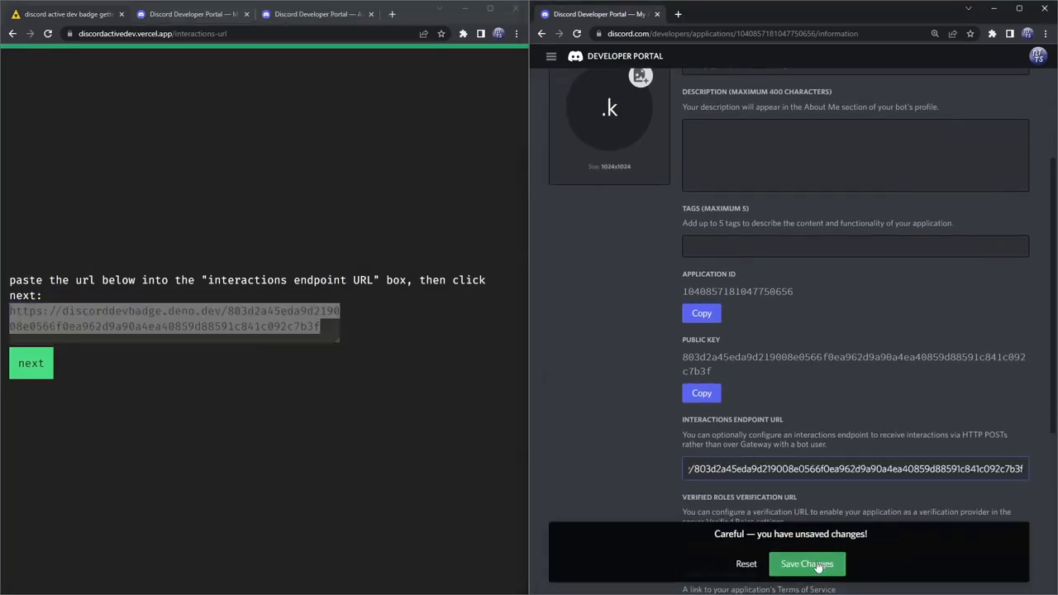
left_click(806, 564)
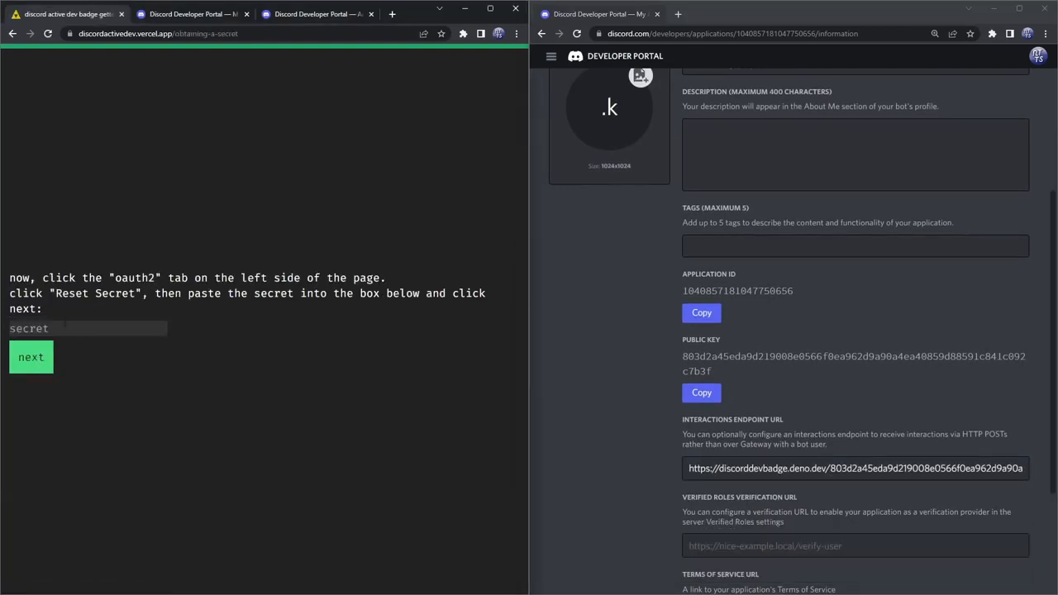
scroll("up", 3)
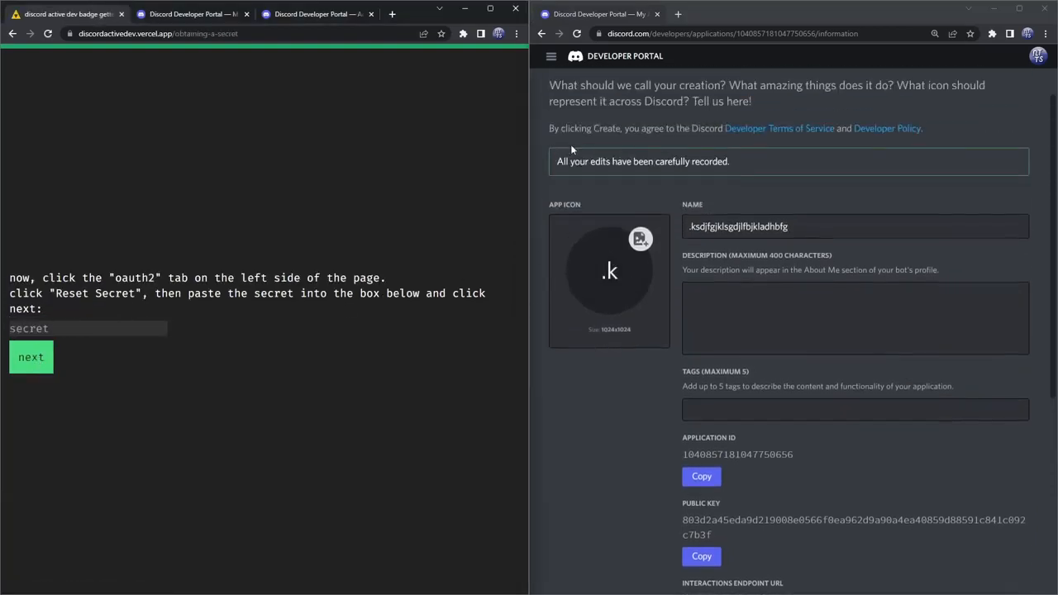
Step: Reset the client secret from OAuth2 with the 2FA code and advance the site to the invite step
left_click(551, 56)
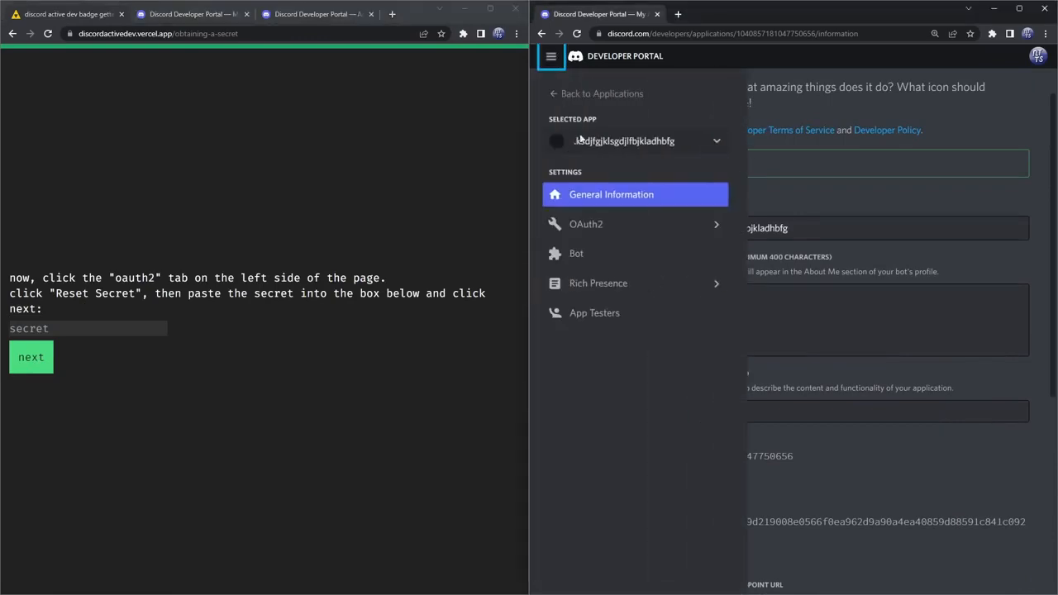
left_click(586, 224)
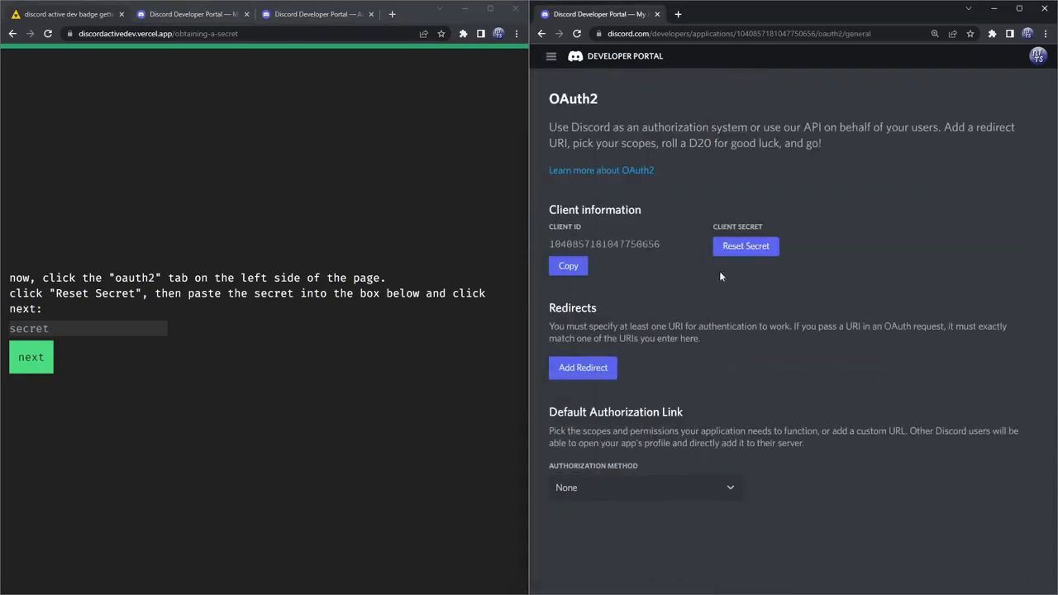
mouse_move(745, 246)
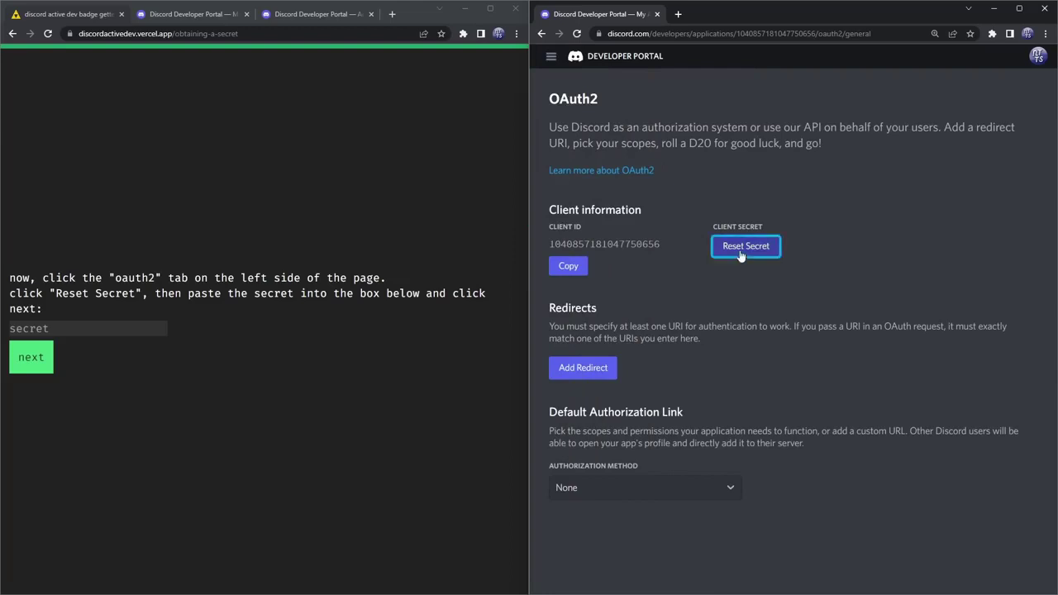
left_click(745, 246)
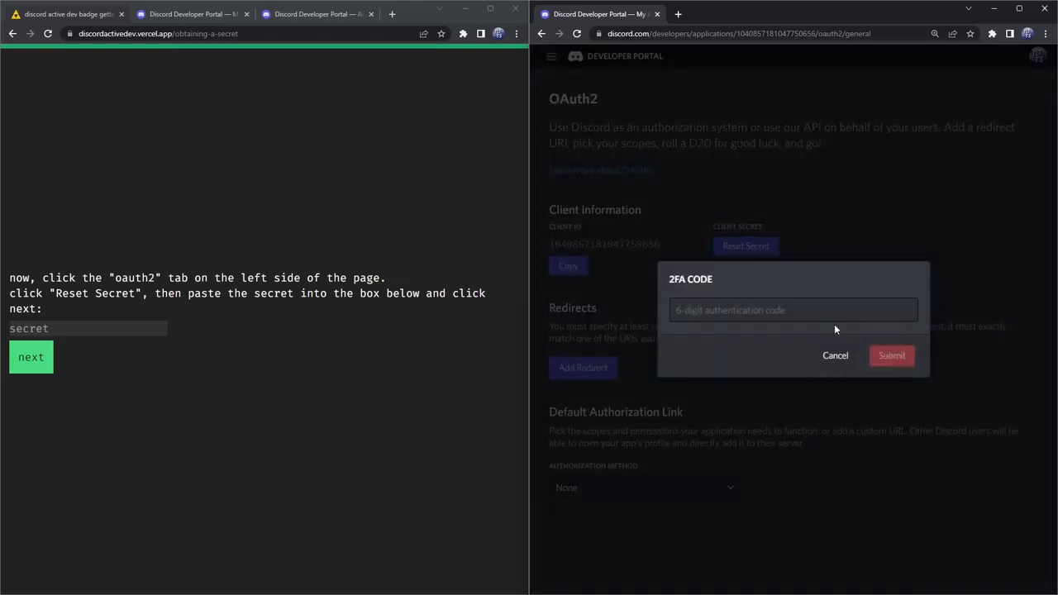
left_click(792, 310)
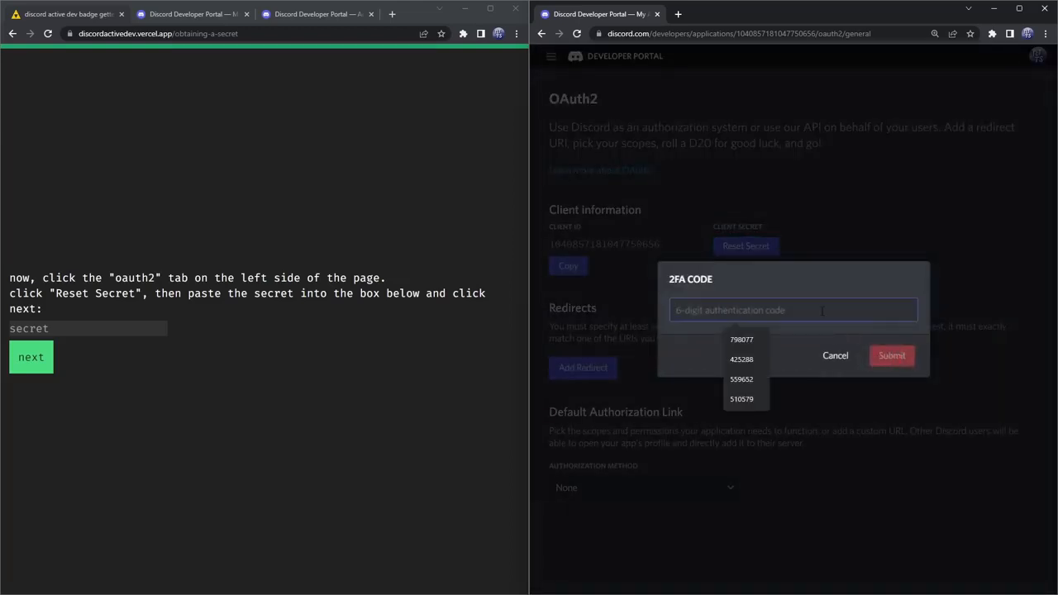
left_click(891, 355)
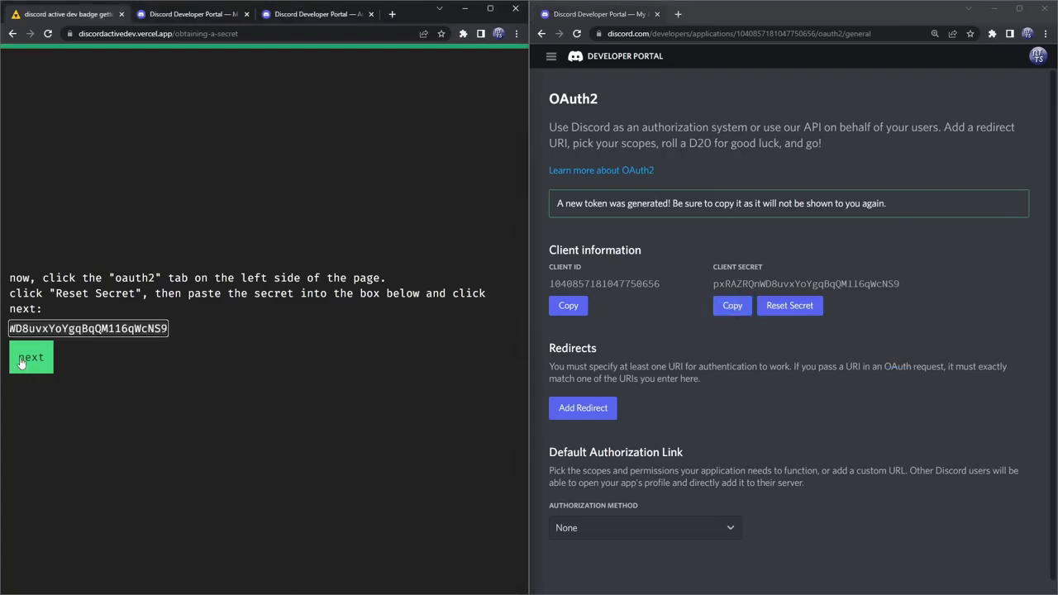
left_click(30, 357)
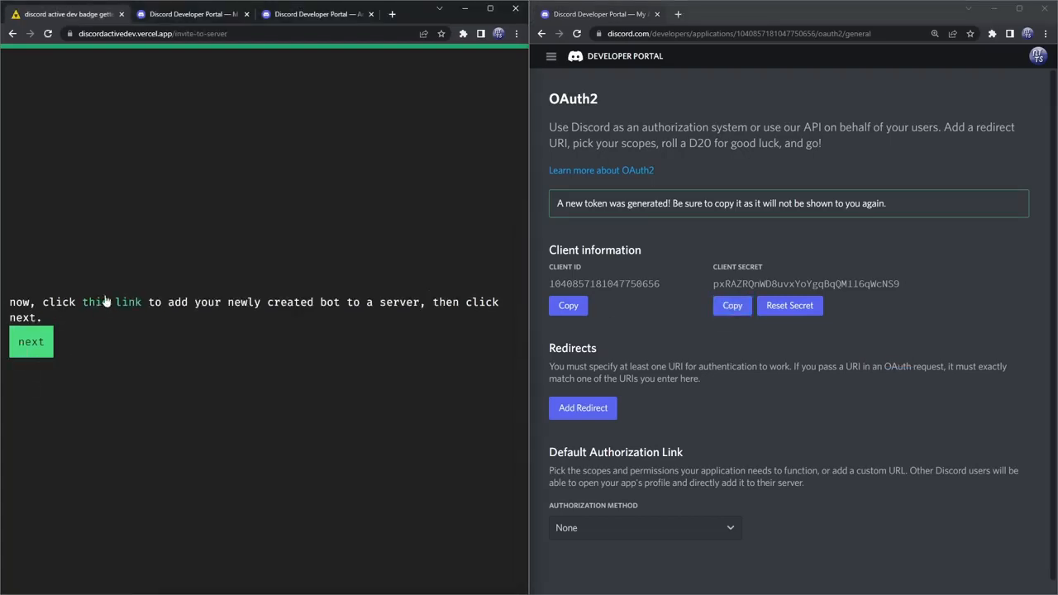
mouse_move(94, 305)
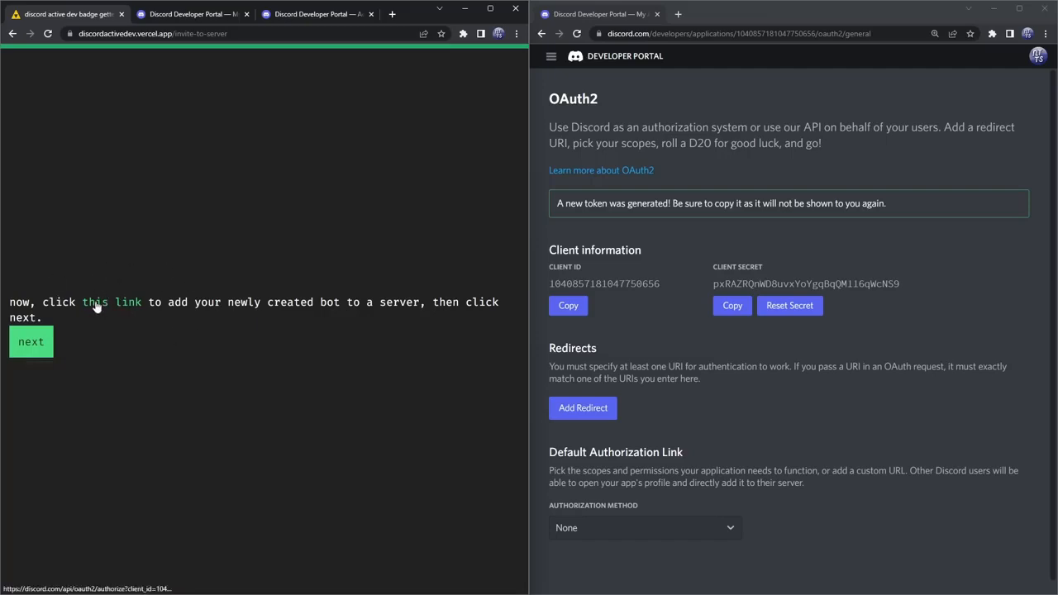
Step: Authorize the new bot into badgebotserver through the site's invite link with the existing account
left_click(128, 302)
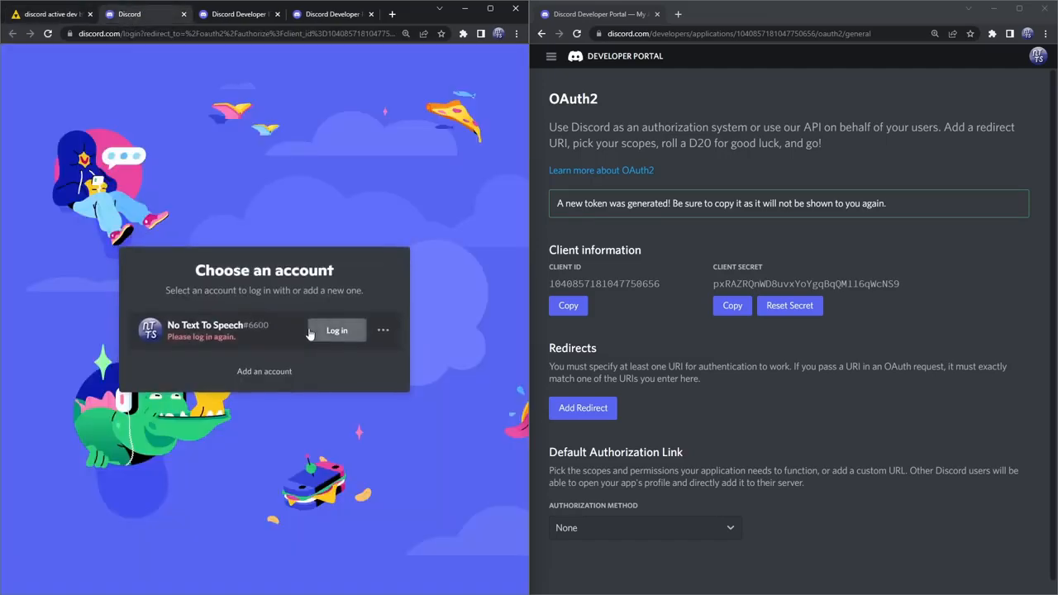
left_click(336, 330)
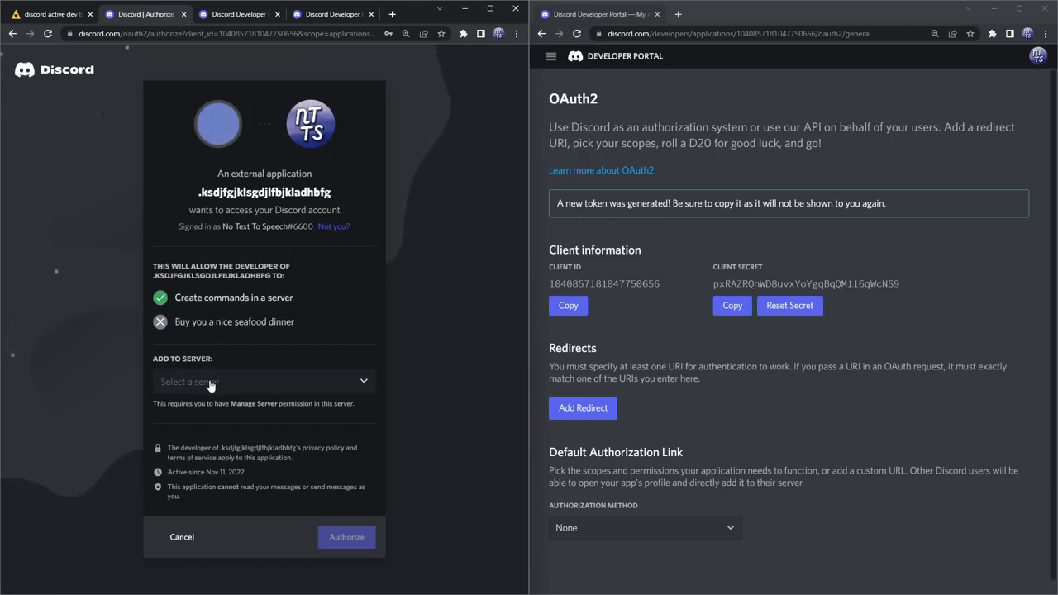
left_click(263, 381)
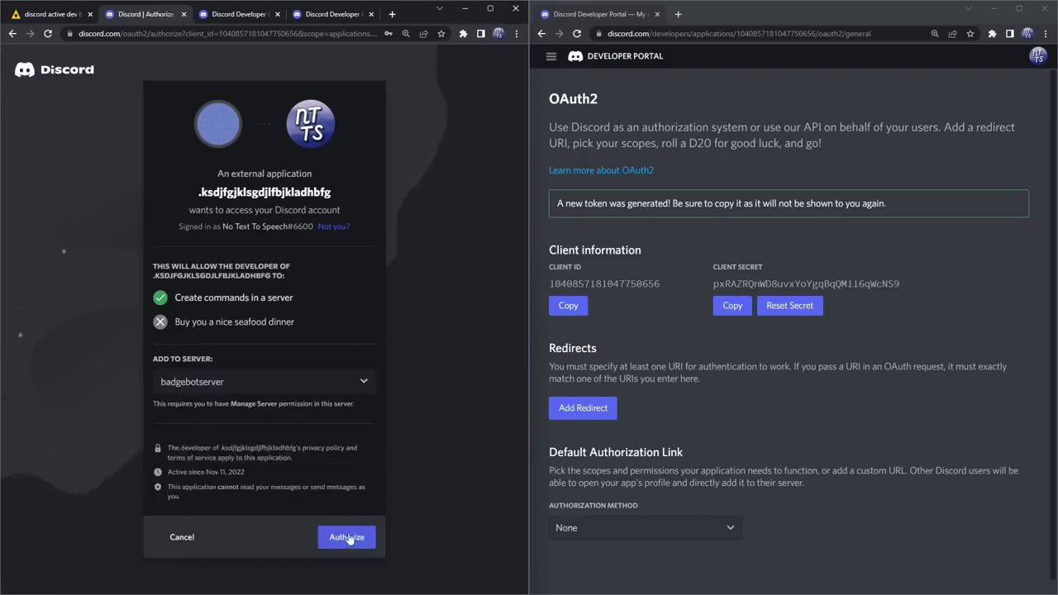
left_click(346, 536)
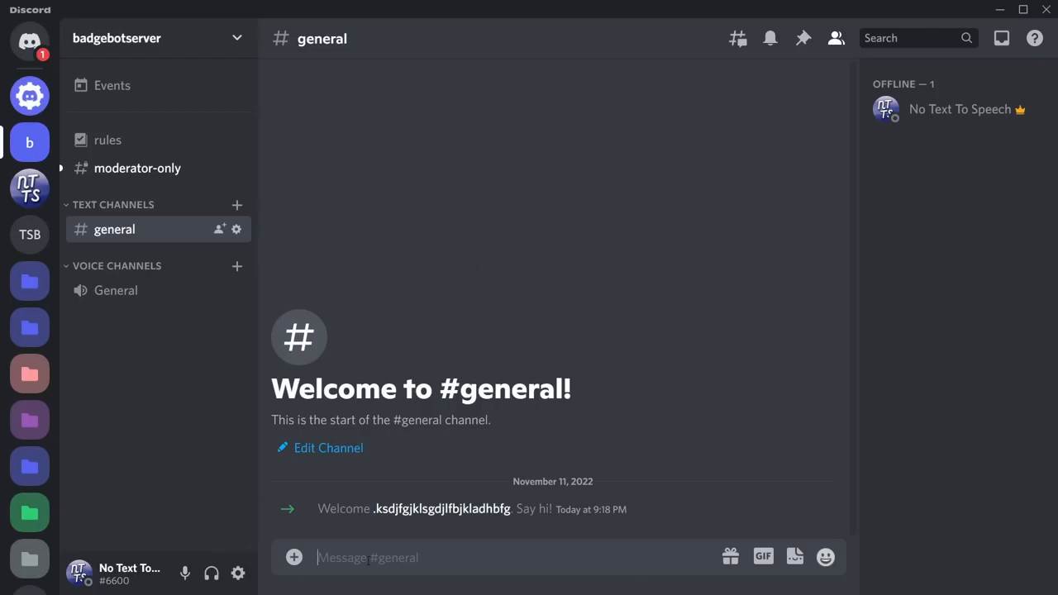
Step: Start the bot's /finish slash command in badgebotserver's #general message box
type("/")
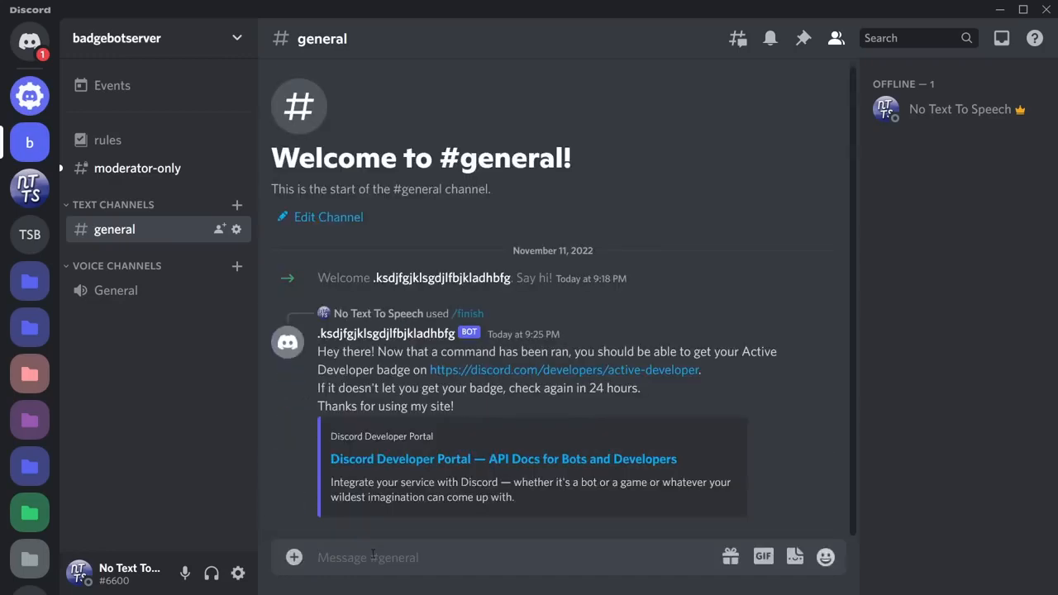
mouse_move(467, 370)
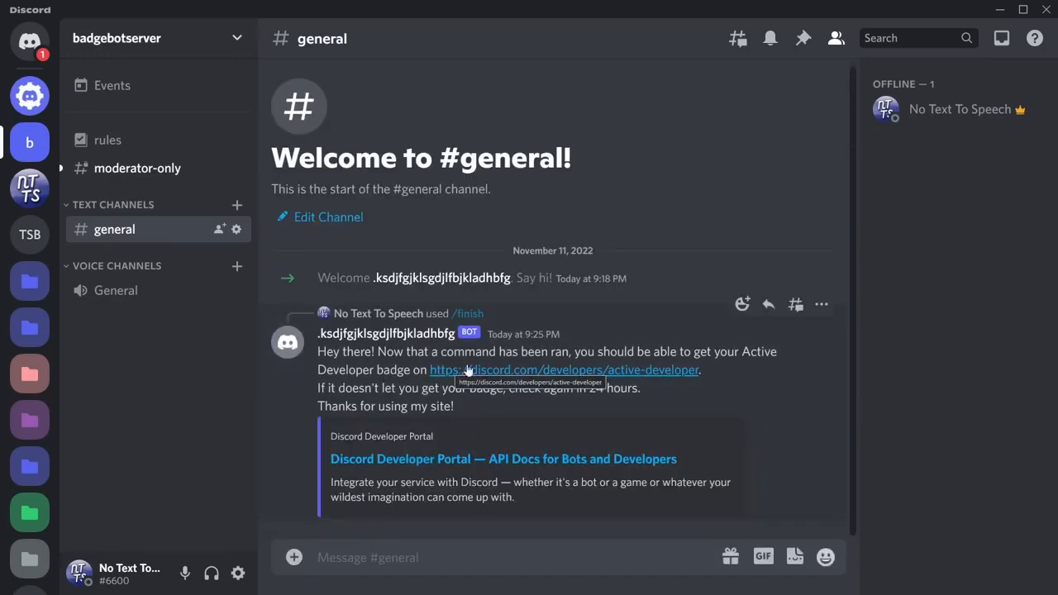
mouse_move(496, 372)
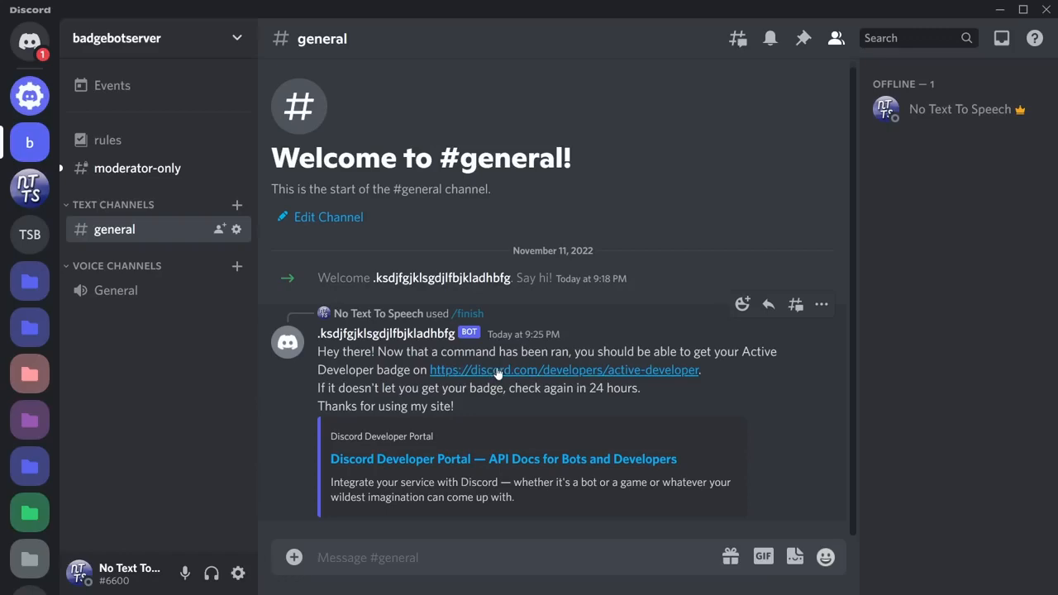
mouse_move(553, 6)
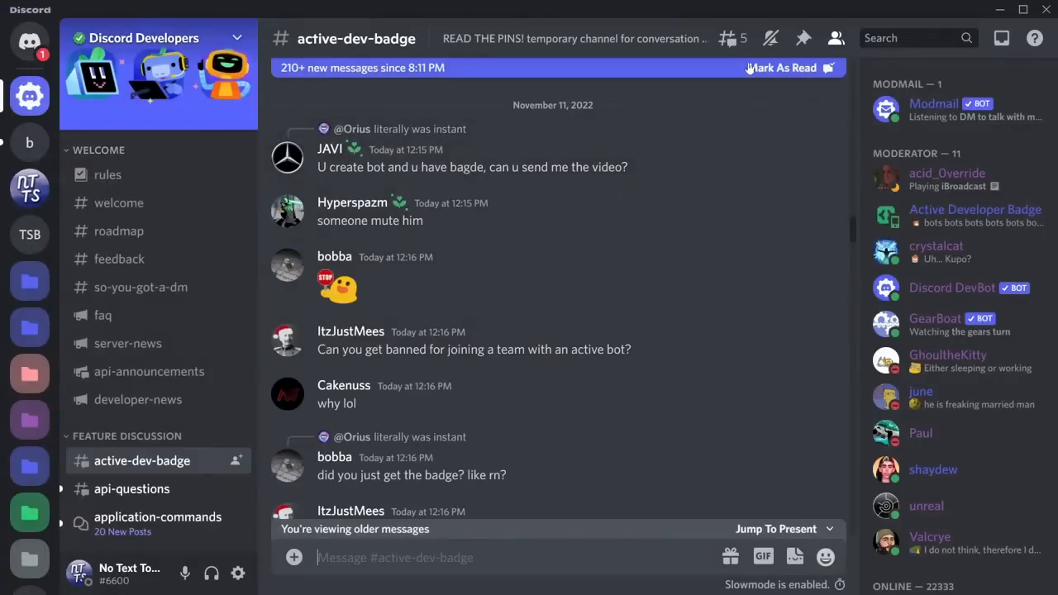
Step: Follow the active-developer link and choose the new application in the badge claim dialog
left_click(802, 38)
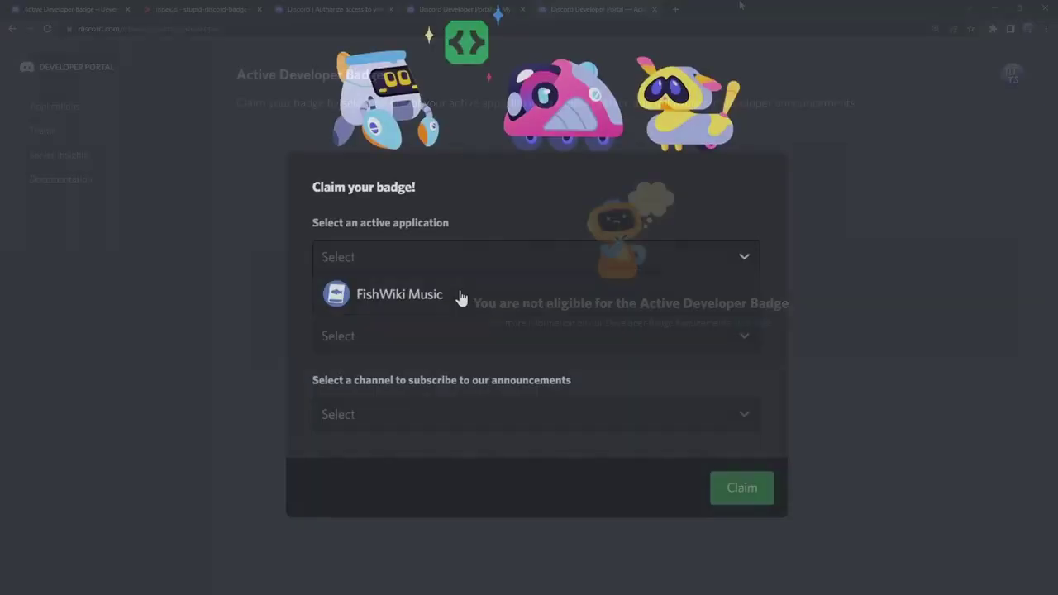
left_click(399, 294)
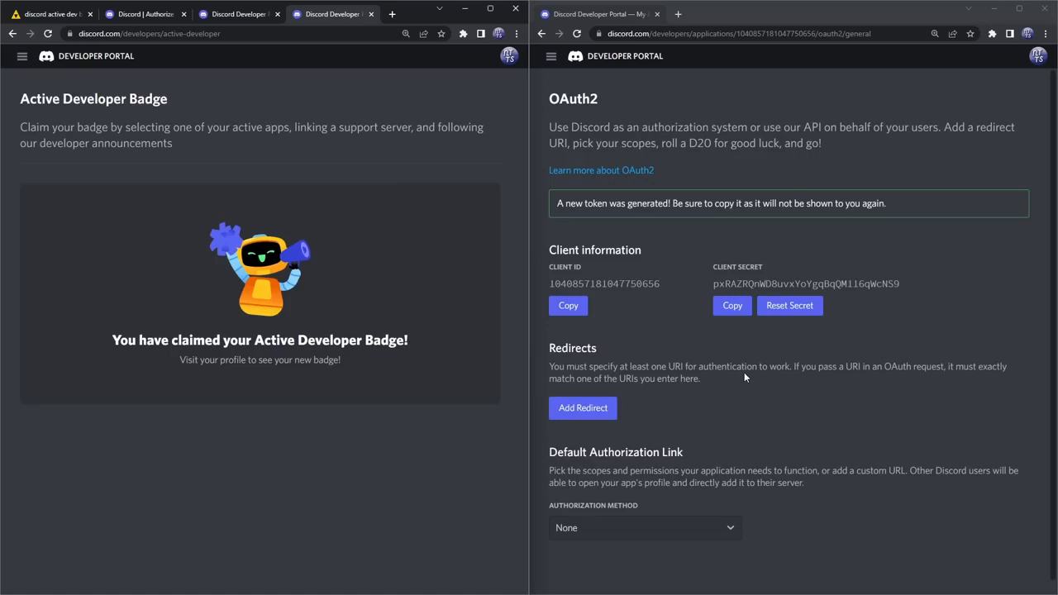
mouse_move(705, 94)
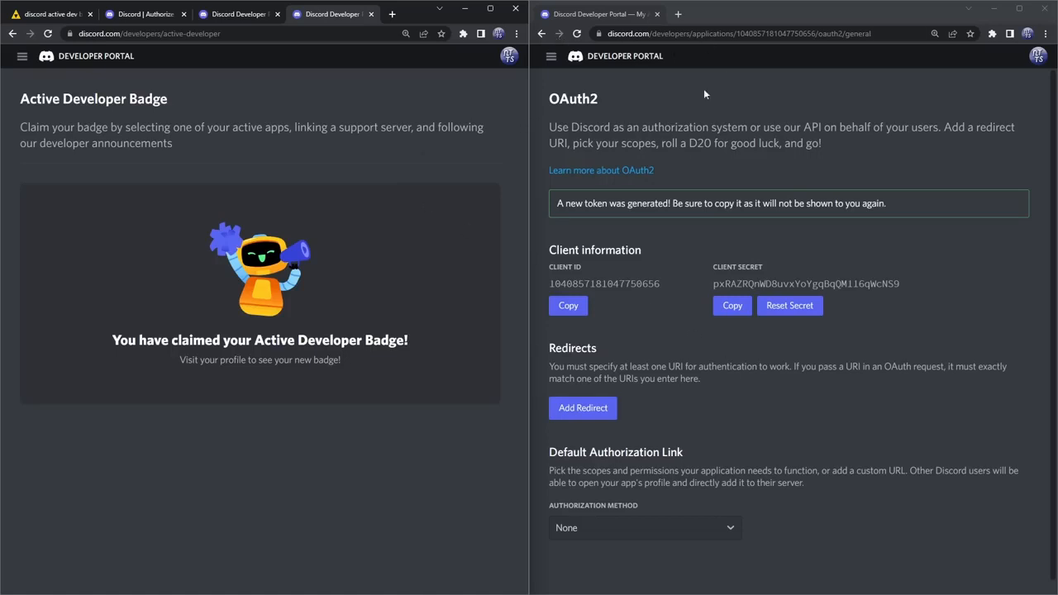
Step: Confirm 'Yes, do it!' and the 2FA code so OAuth2 shows a freshly regenerated client secret
left_click(550, 56)
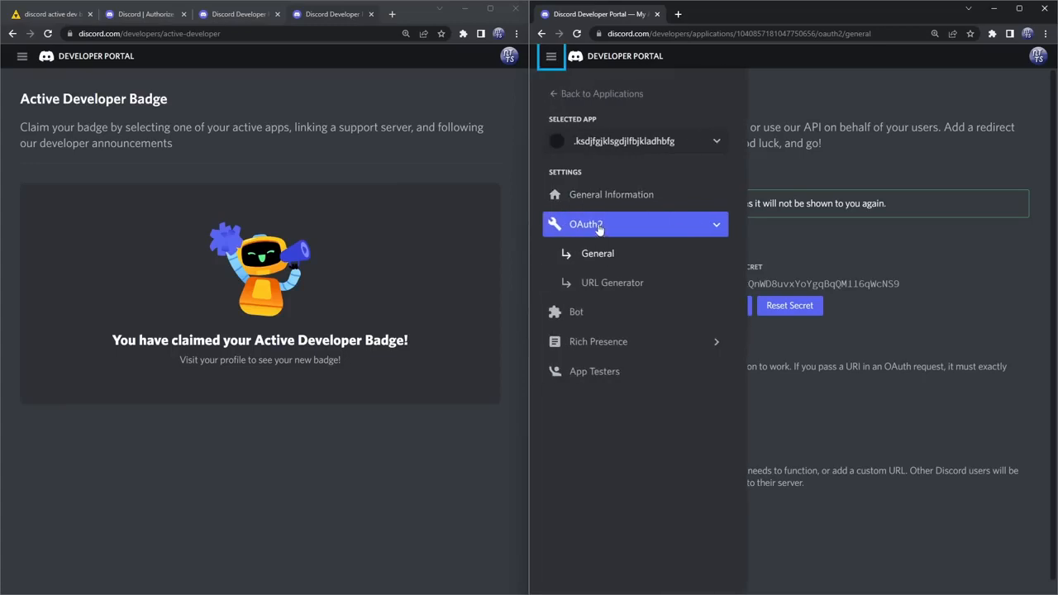
left_click(788, 305)
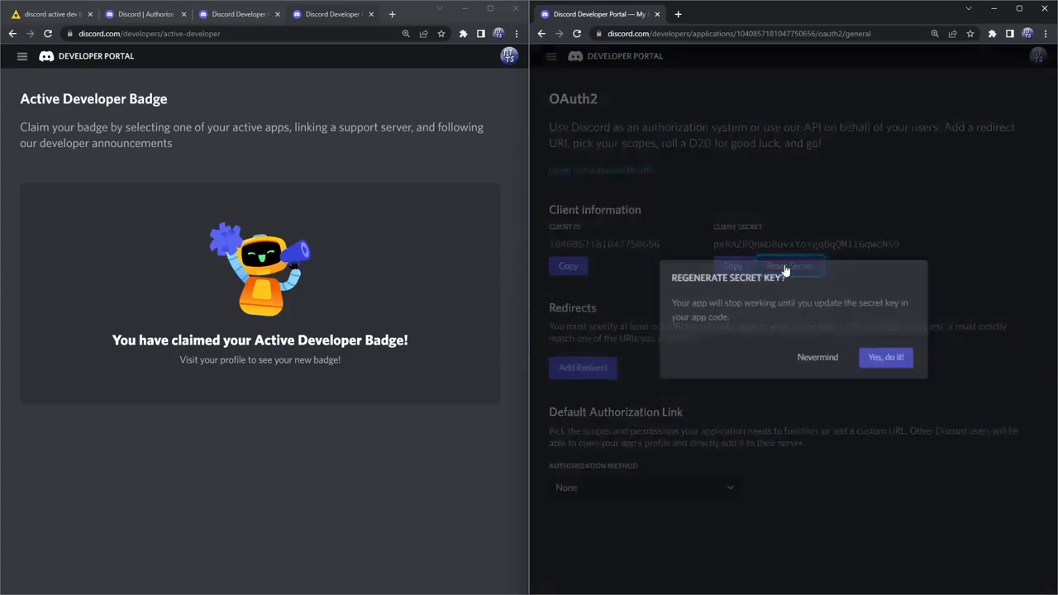
left_click(885, 358)
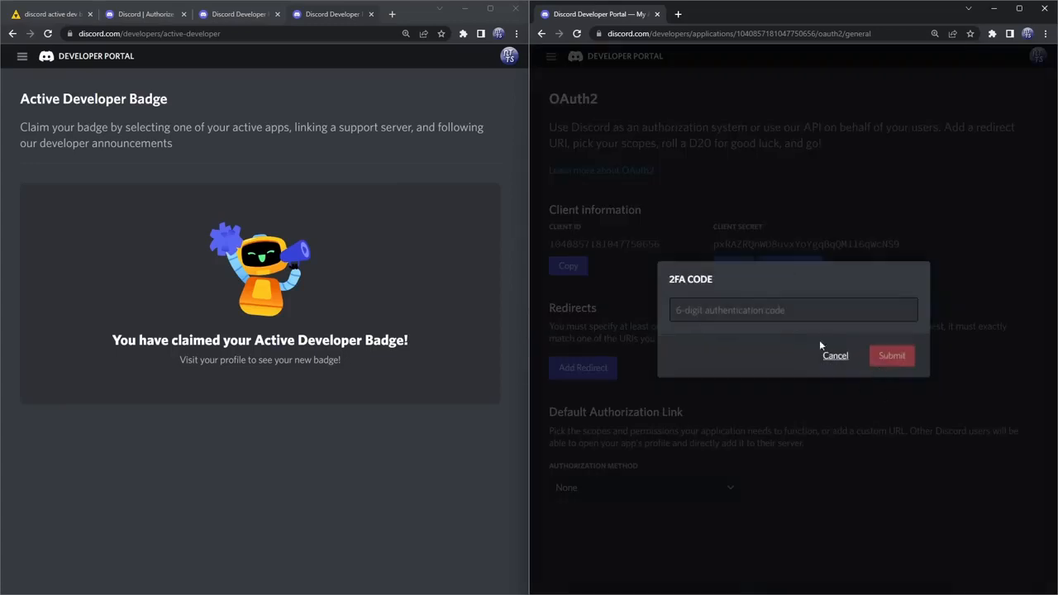
left_click(792, 310)
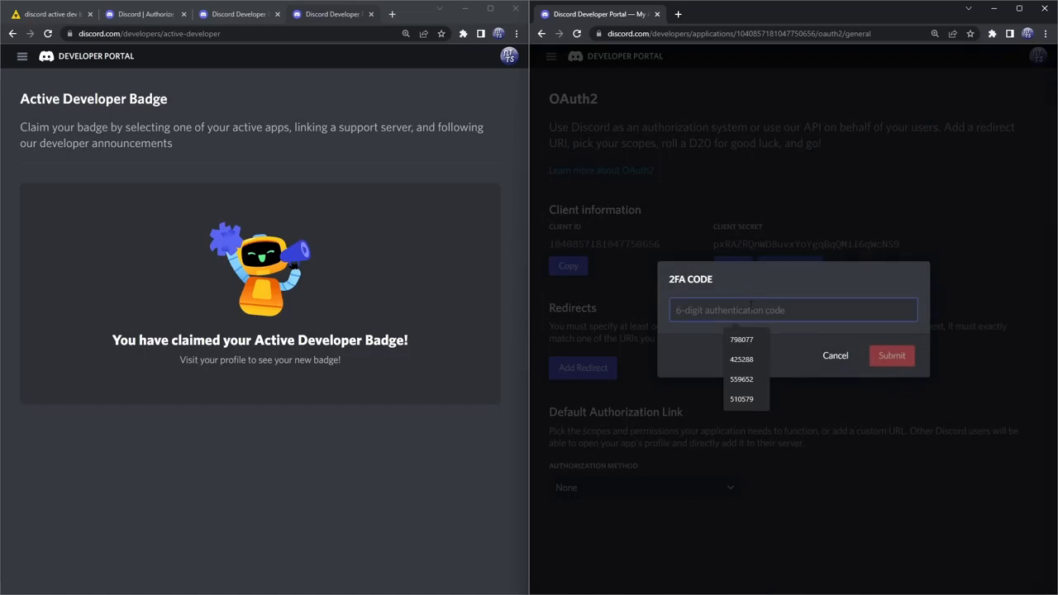
left_click(891, 355)
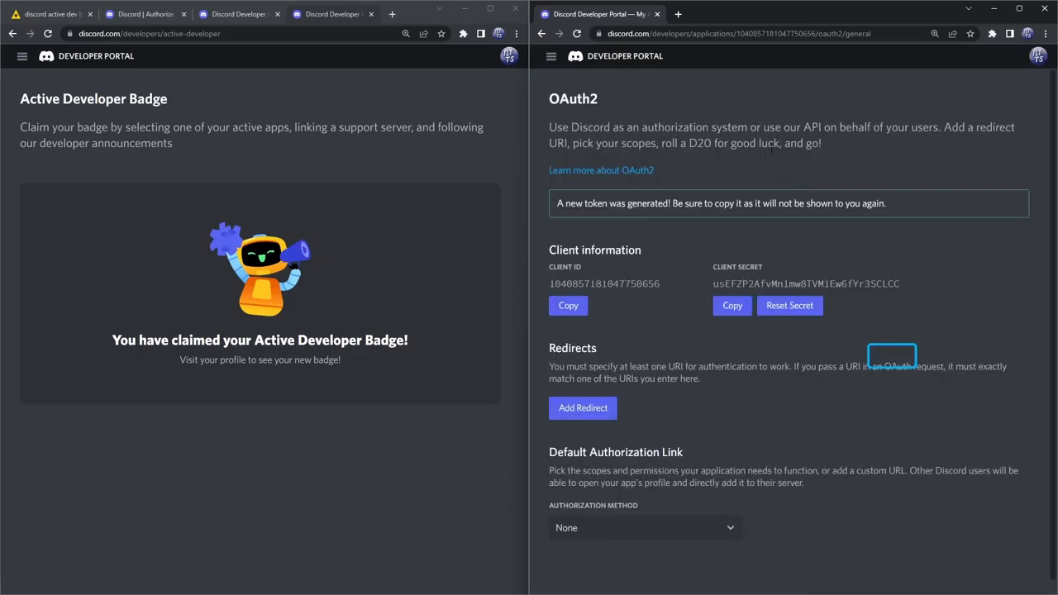